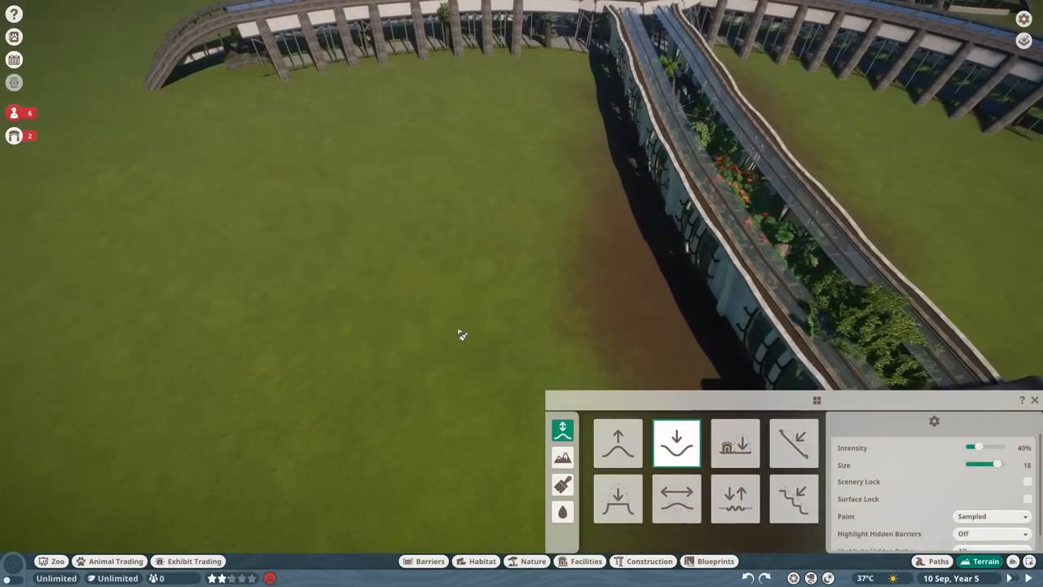
# Lower the terrain around the palm-shaped greenhouse and flood the basin with water
pyautogui.click(735, 443)
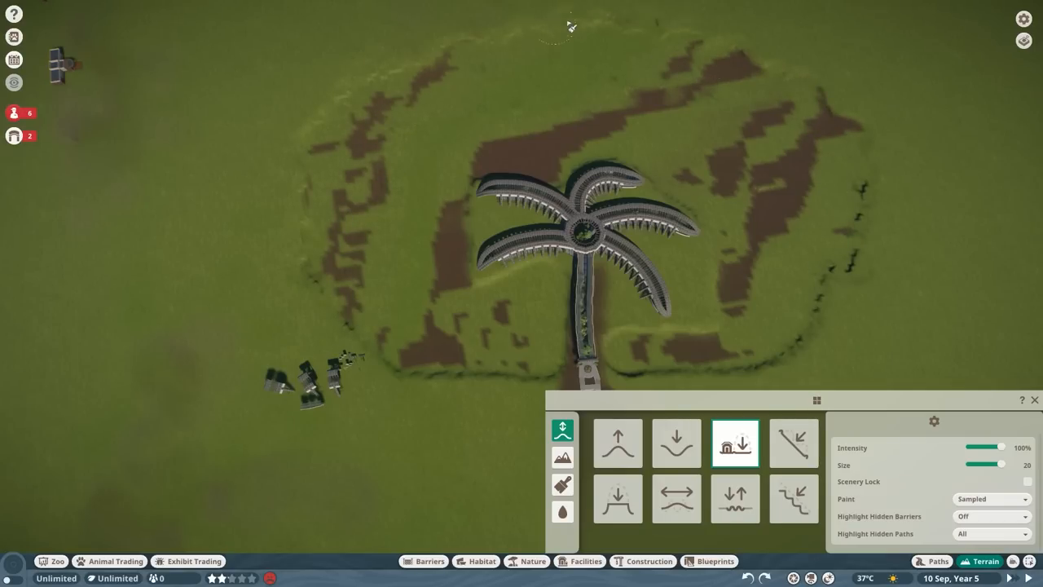
pyautogui.click(675, 498)
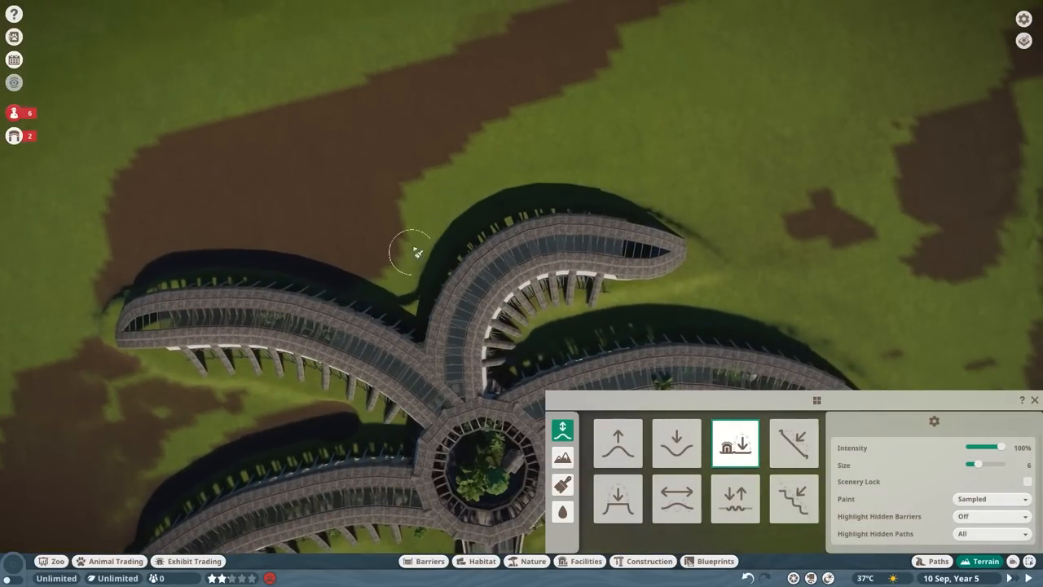
pyautogui.click(562, 511)
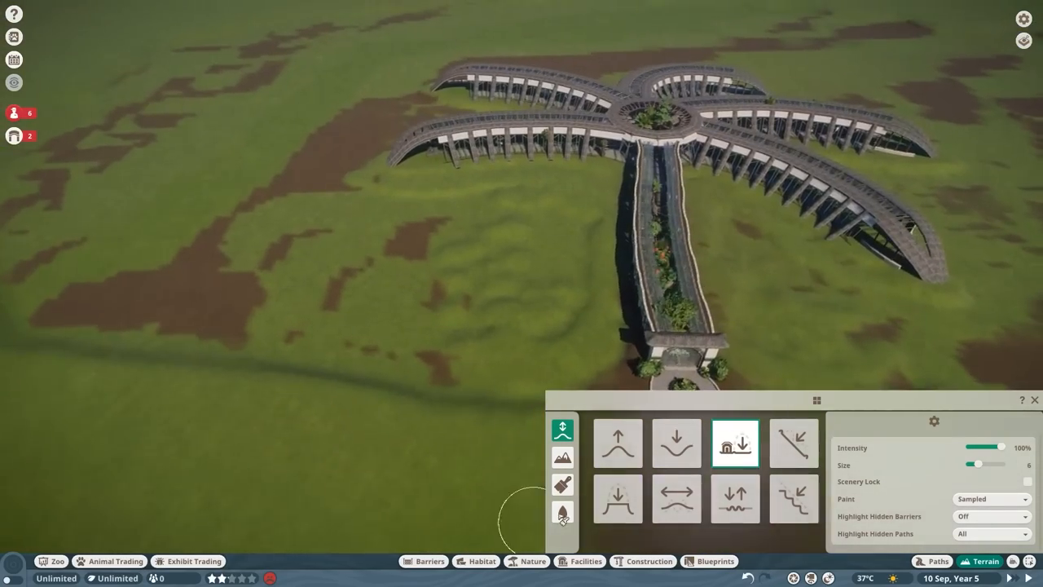
pyautogui.click(562, 511)
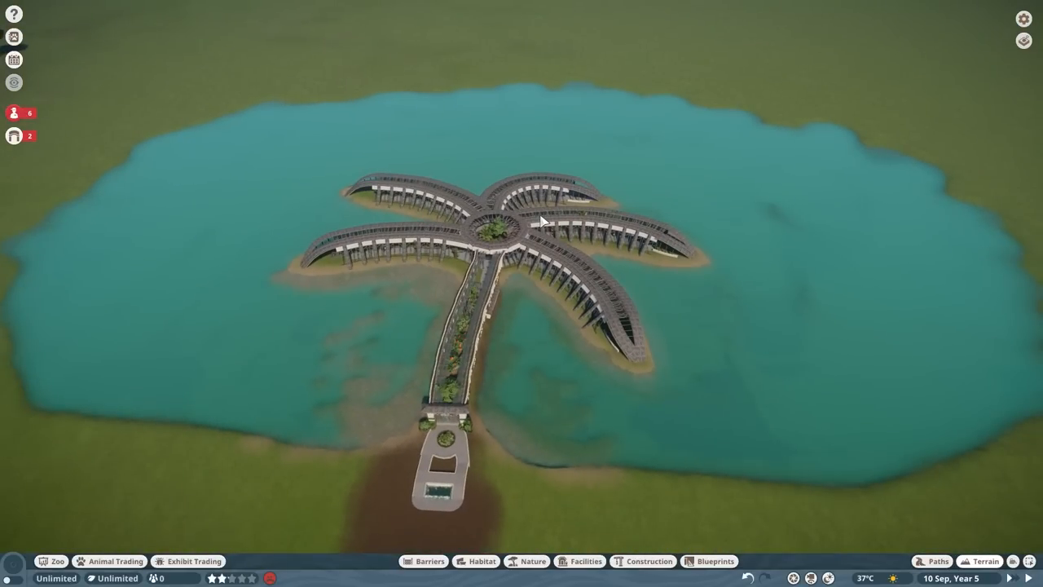
# Paint sand along the frond islands' shoreline
pyautogui.click(983, 561)
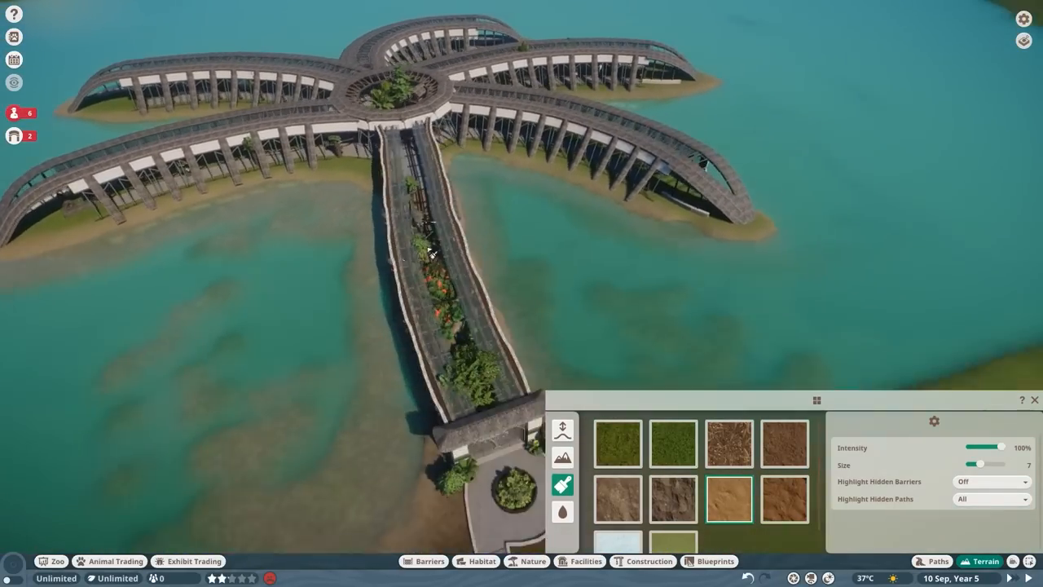
pyautogui.click(525, 560)
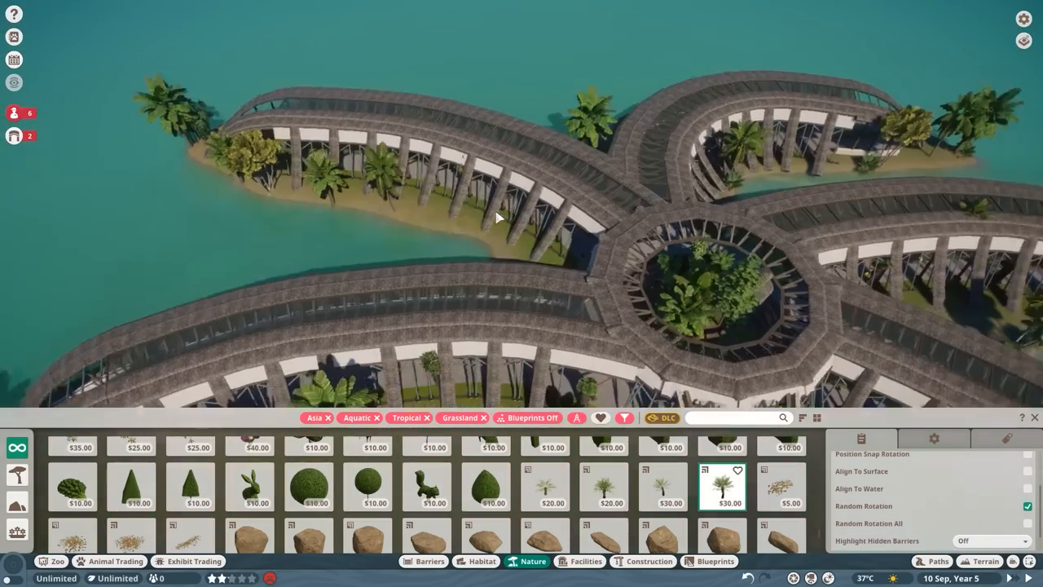
# Place a palm tree and outline the pond strip with curved glass walls
pyautogui.click(421, 561)
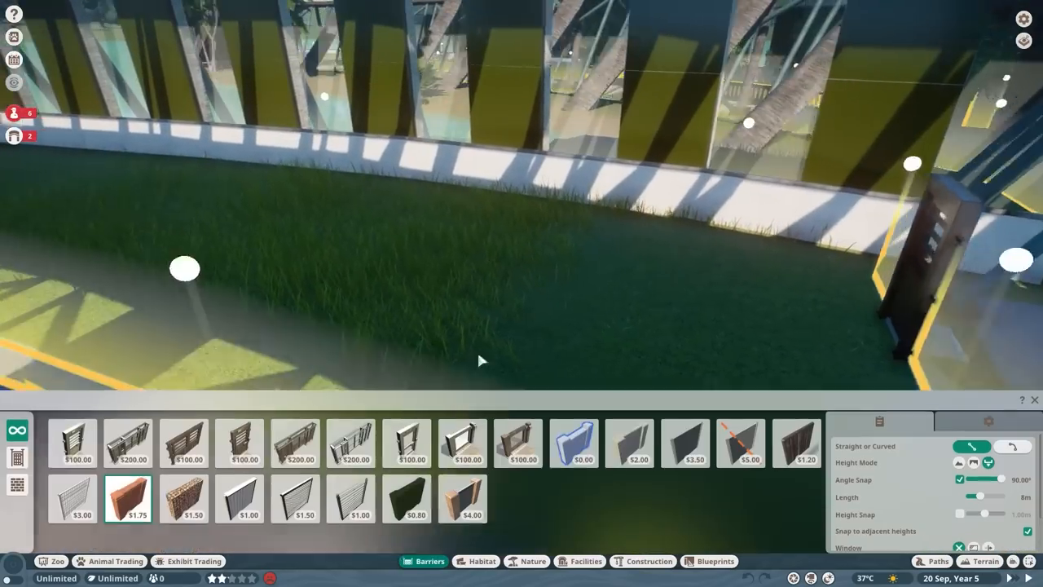
pyautogui.click(685, 442)
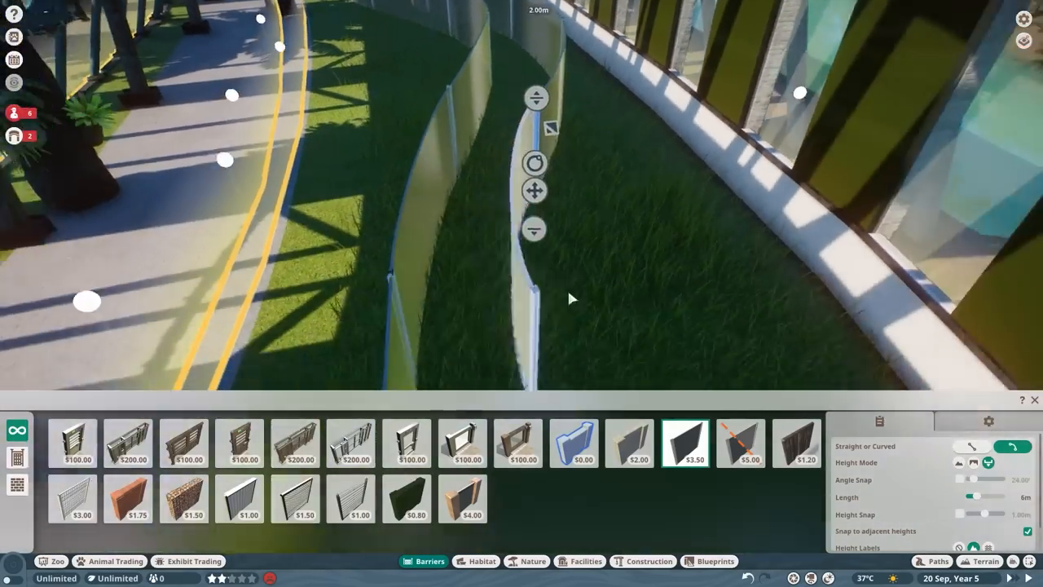
pyautogui.click(987, 560)
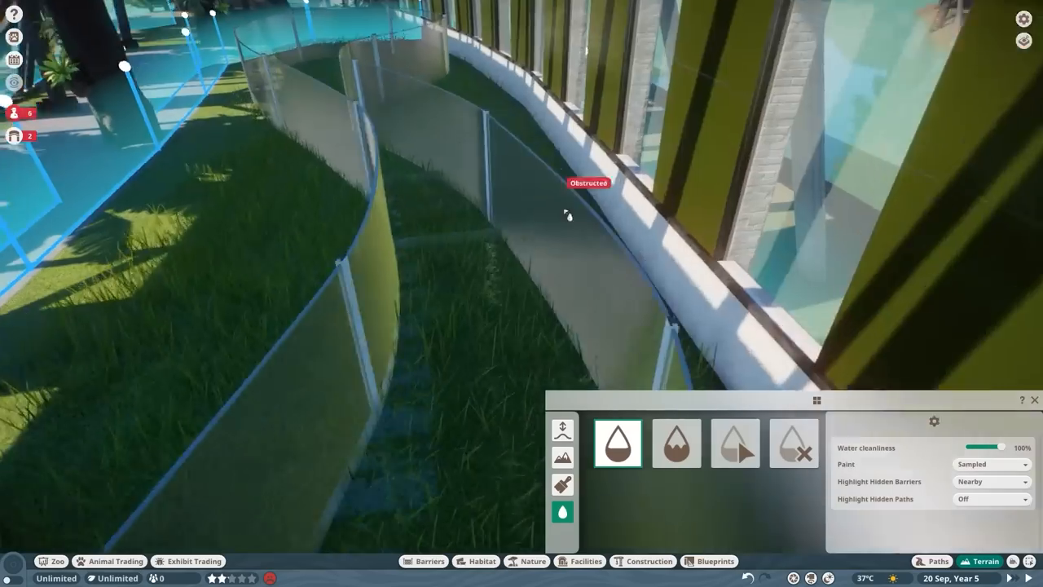
# Fill the glass-walled strip with water, then remove the temporary glass walls
pyautogui.click(423, 560)
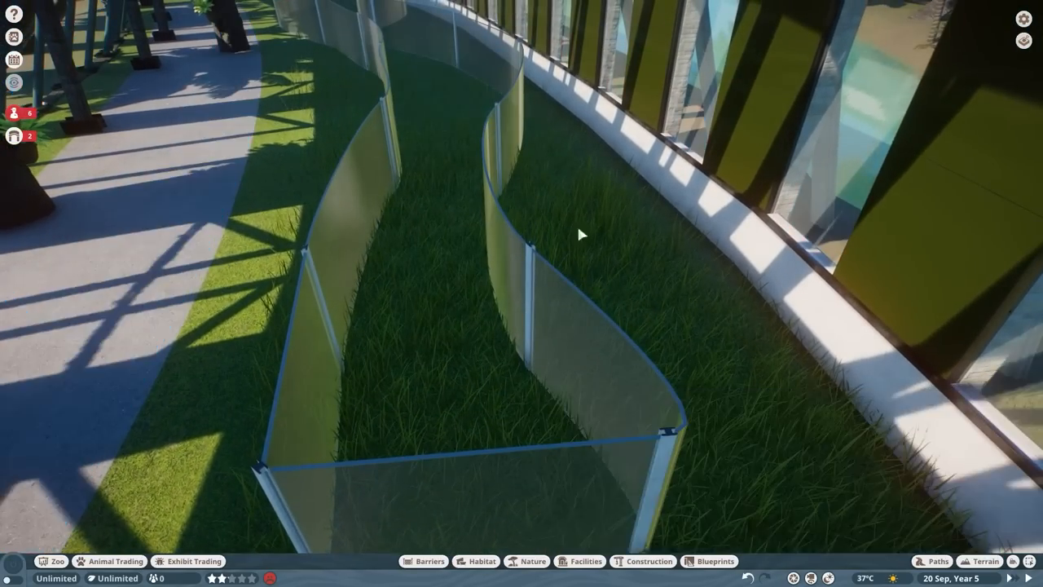
pyautogui.click(980, 561)
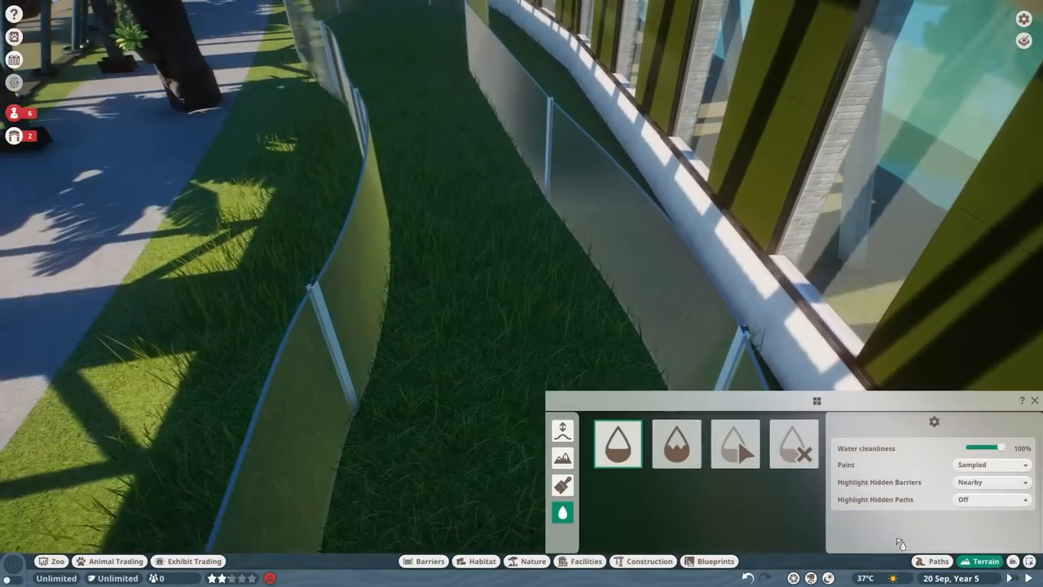
pyautogui.click(562, 485)
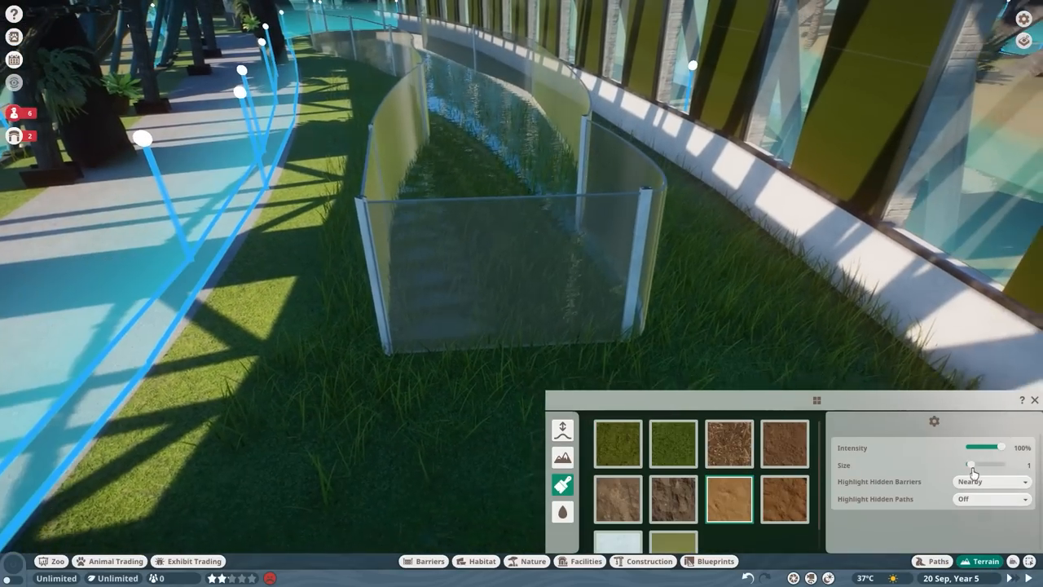
pyautogui.click(423, 561)
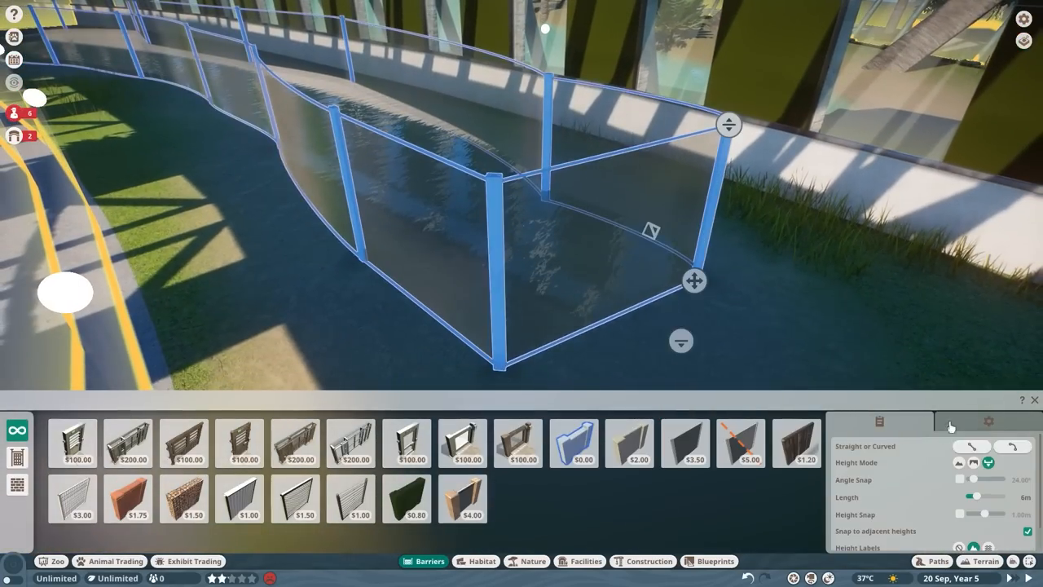
pyautogui.click(984, 561)
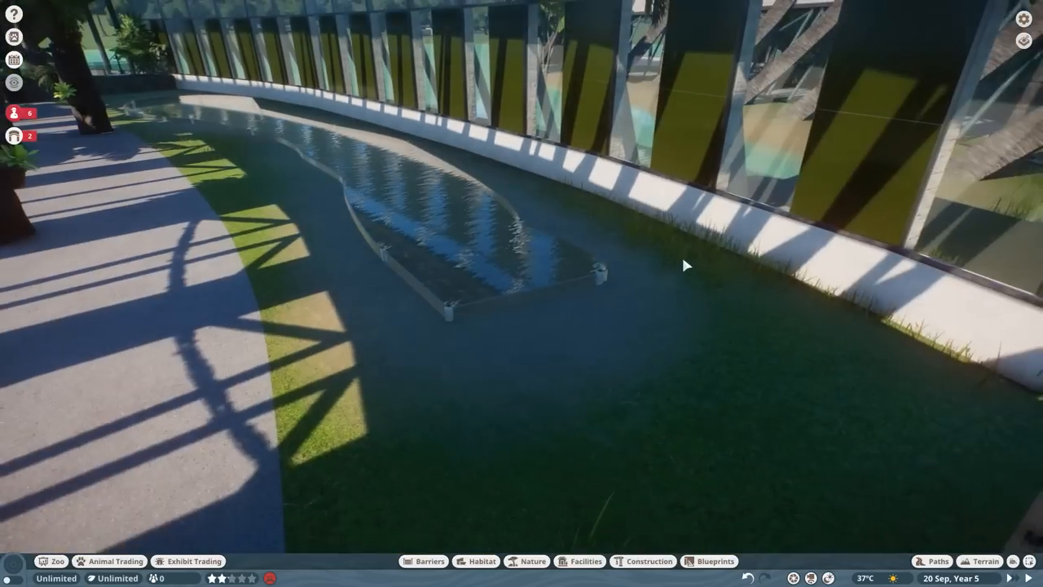
# Place dark rock slabs and sandstone cliff pieces inside the habitat
pyautogui.click(526, 561)
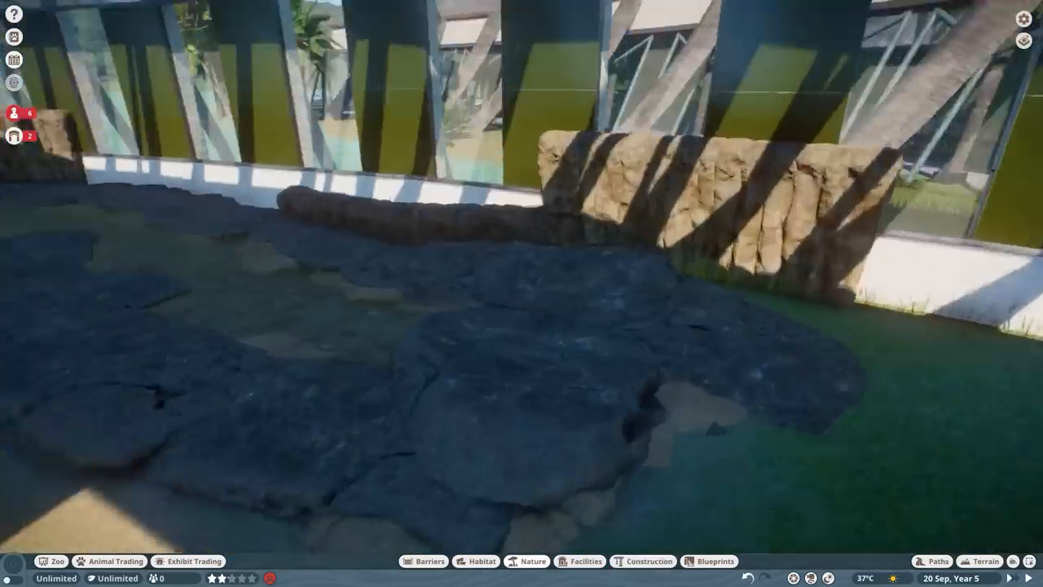
# Select the rock group beside the path railing and open it for editing
pyautogui.scroll(-3)
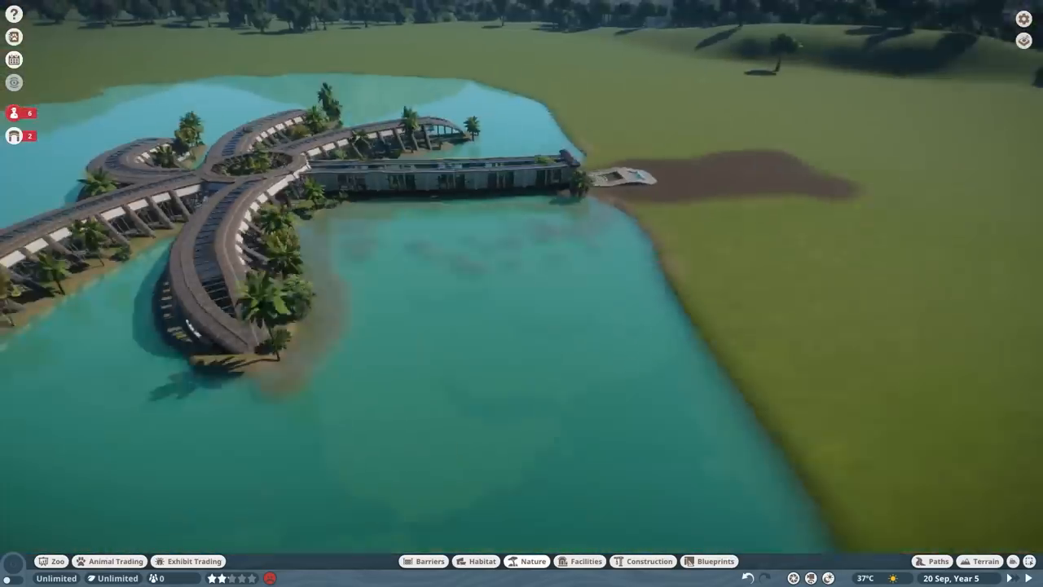
pyautogui.click(642, 561)
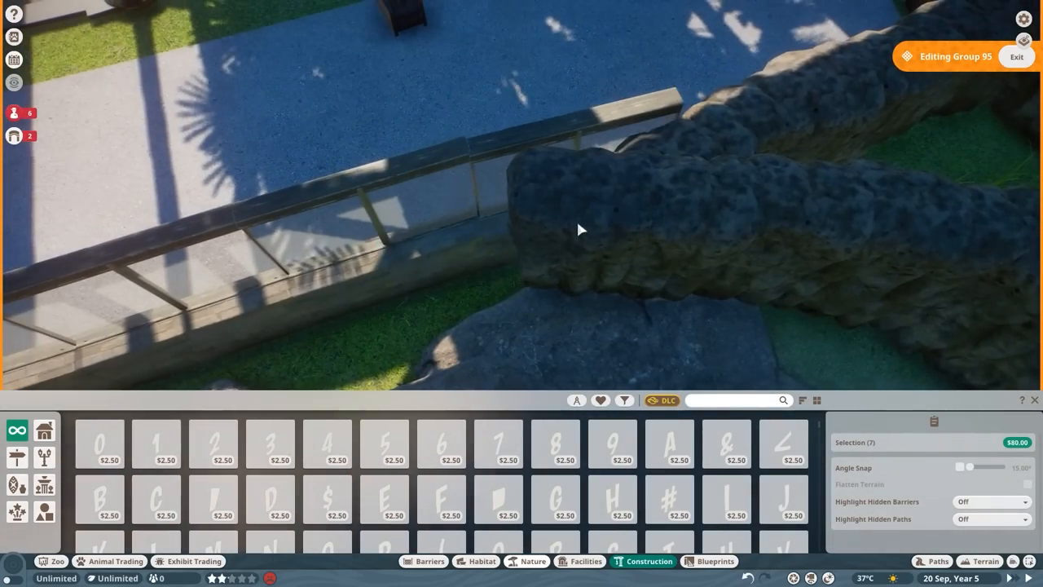
# Place a grass patch decal found via 'decal' search, and paint sand along the path edge
pyautogui.write('decal')
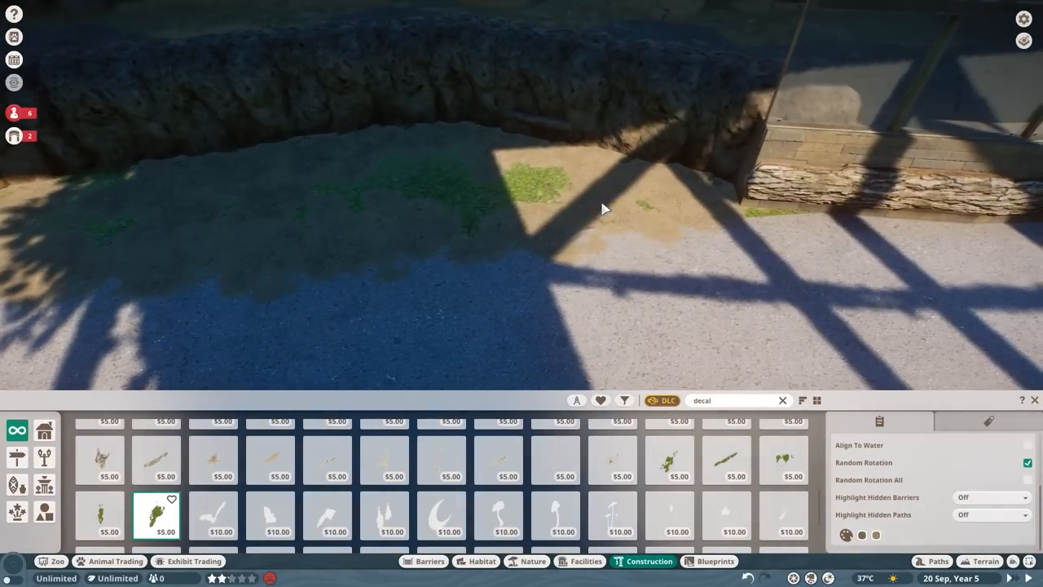
pyautogui.click(155, 514)
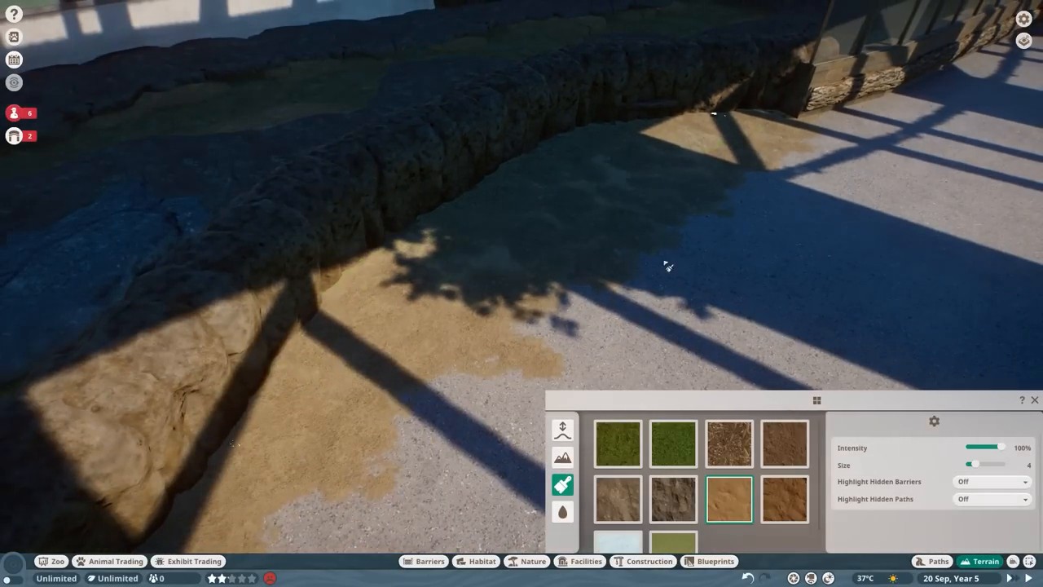
pyautogui.click(526, 561)
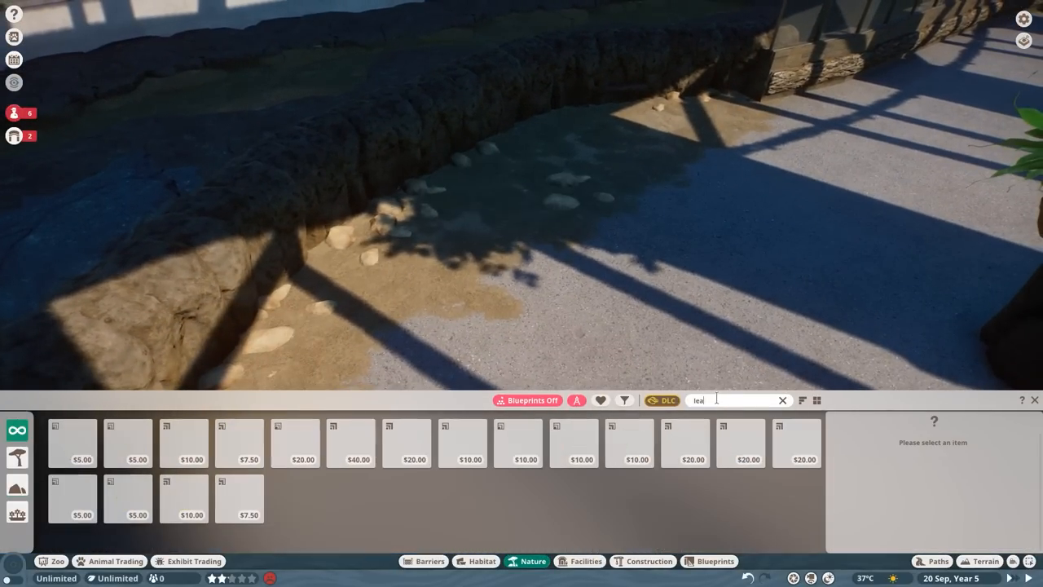
# Scatter Tropical Leaf Litter 02 over the rocky habitat floor
pyautogui.click(128, 499)
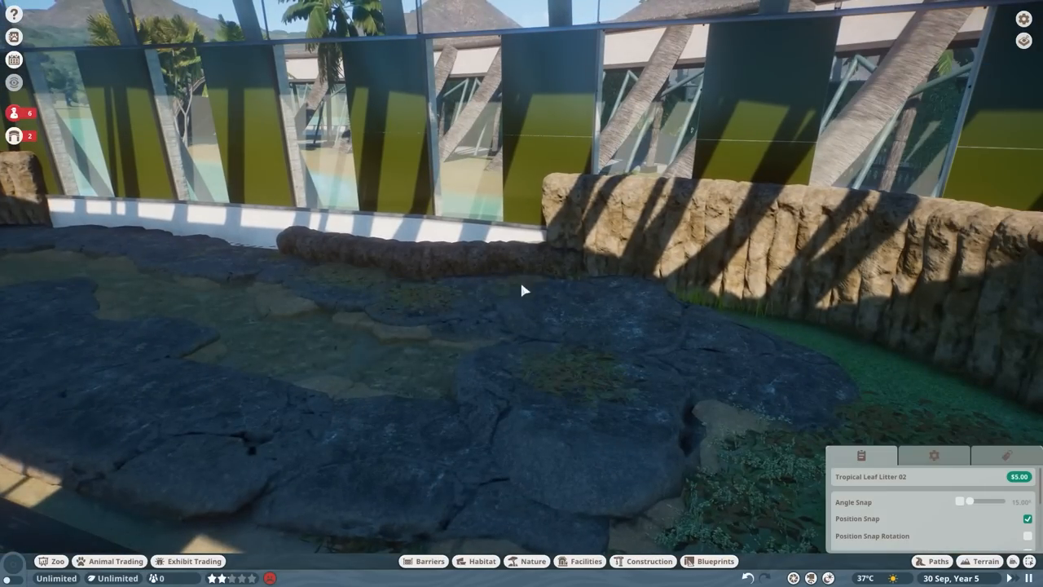
pyautogui.click(525, 560)
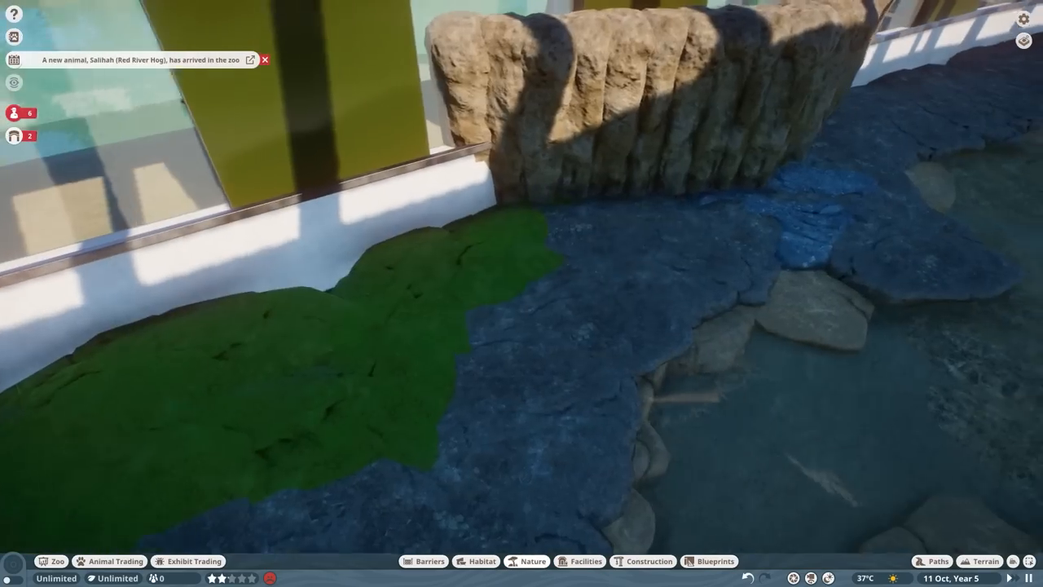
# View the Red River Hog's traversable area heatmap, then pick Drinn grass to plant
pyautogui.click(851, 452)
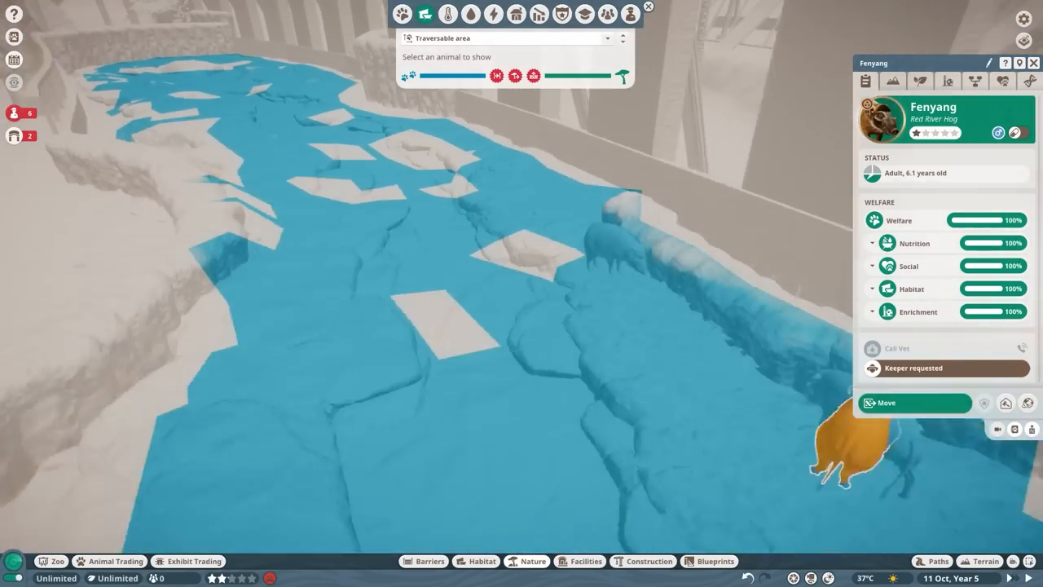
pyautogui.click(526, 561)
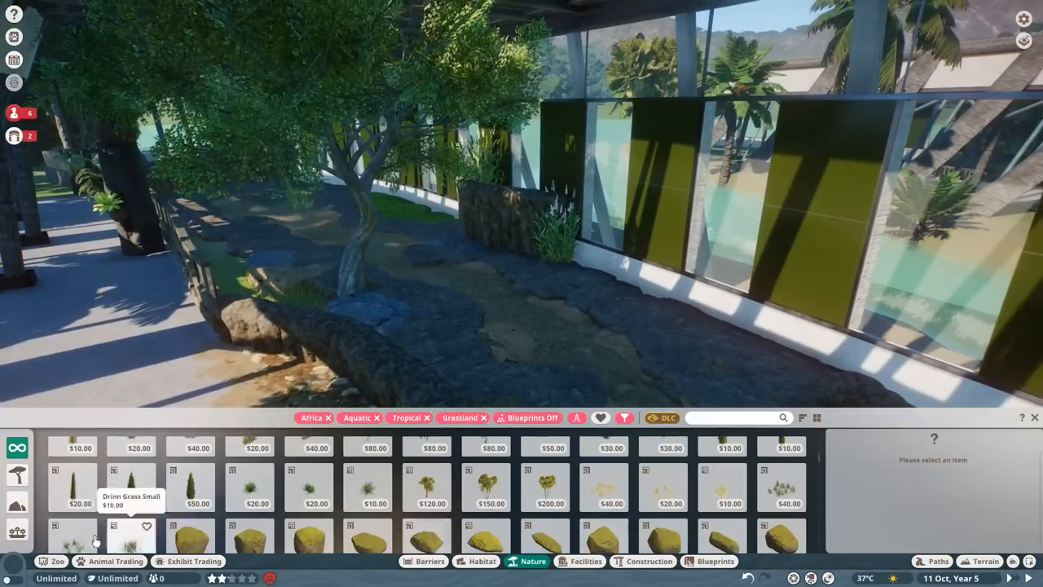
pyautogui.click(781, 487)
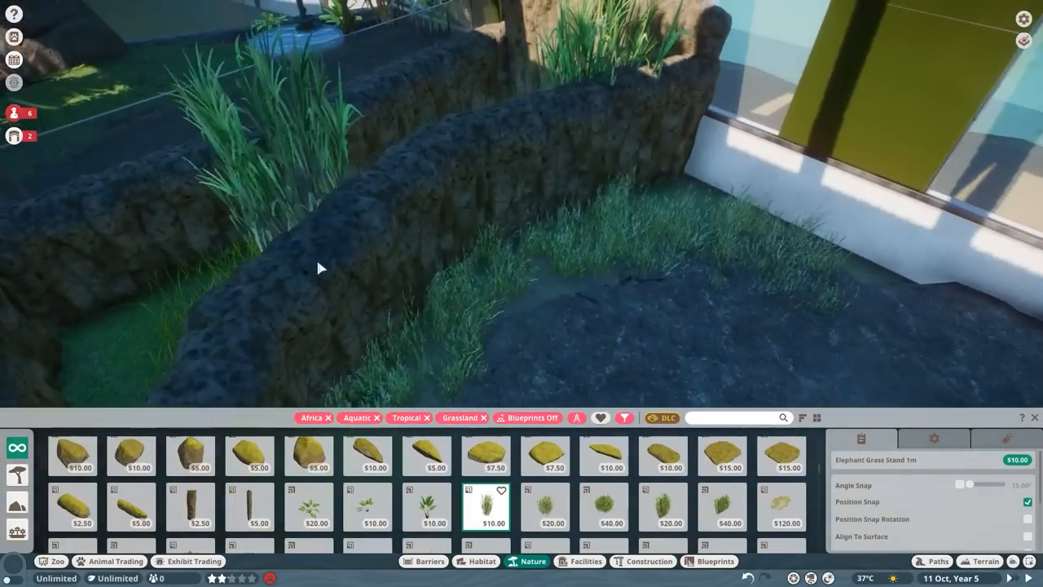
# Plant Elephant Grass Stand, Fig Tree 02, Tree Fern 02 and Nettle Medium in the habitat
pyautogui.click(781, 475)
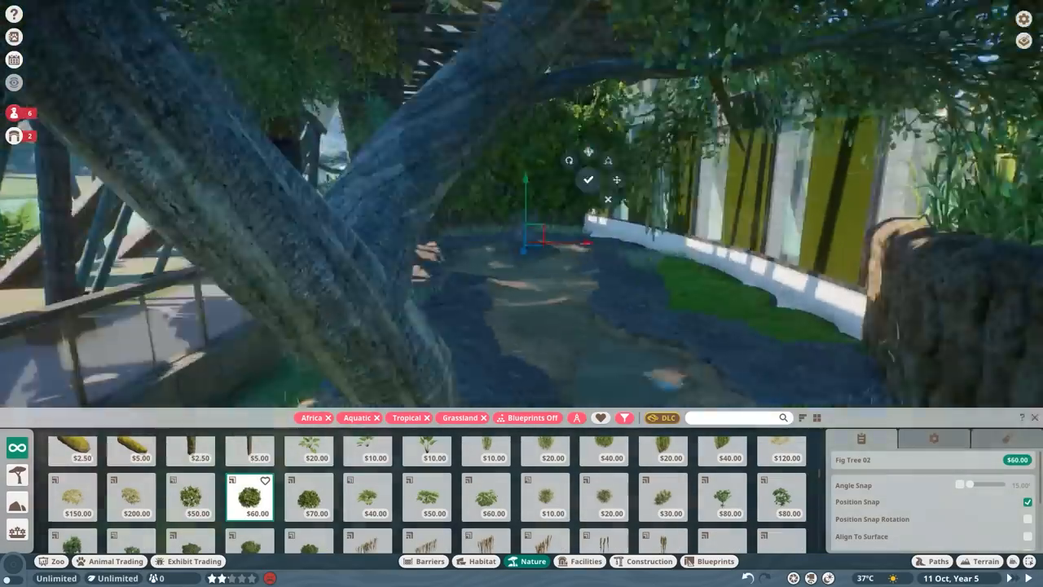
pyautogui.click(780, 496)
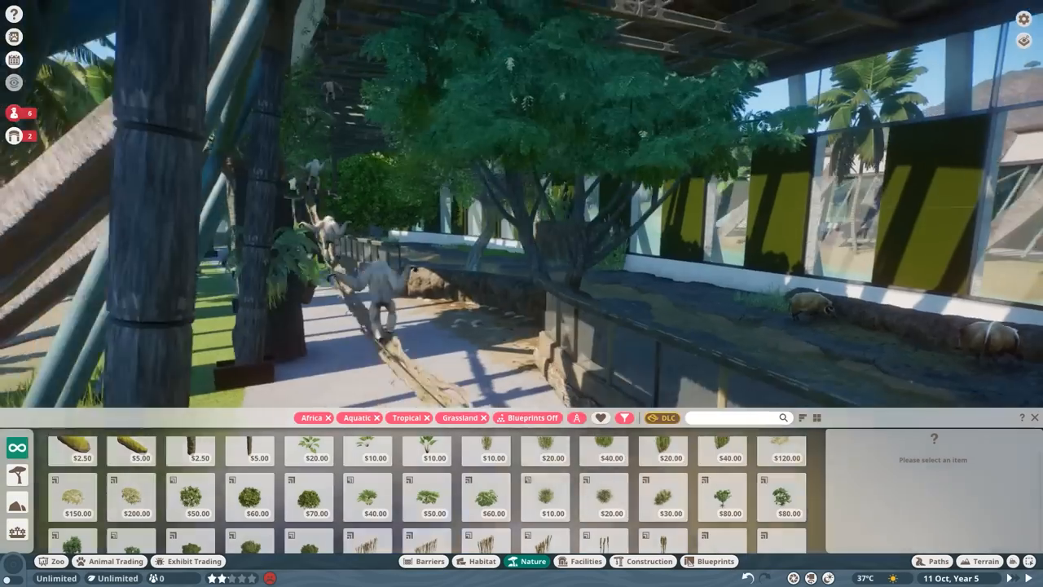
pyautogui.click(426, 474)
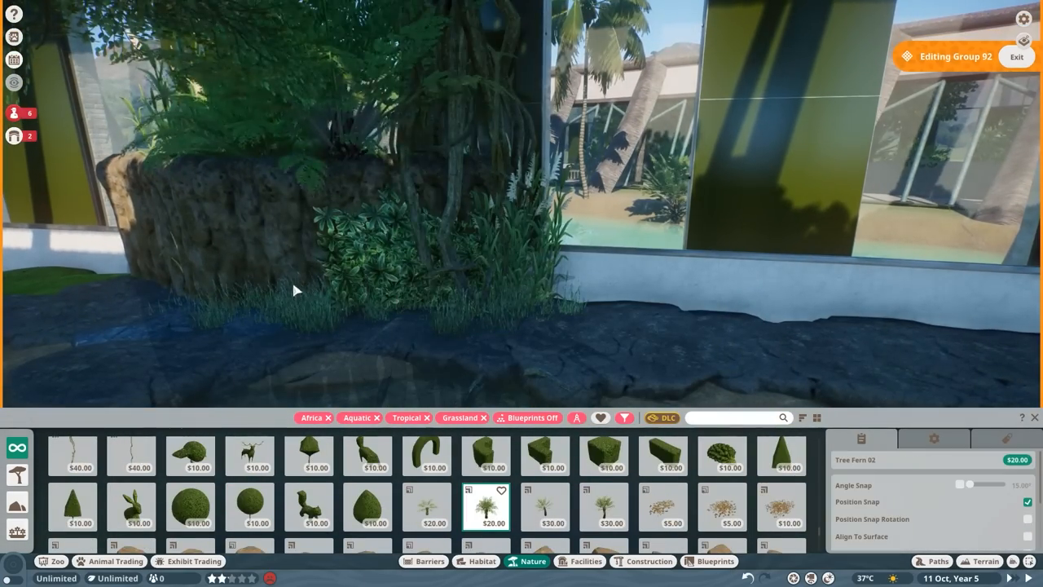
pyautogui.click(425, 506)
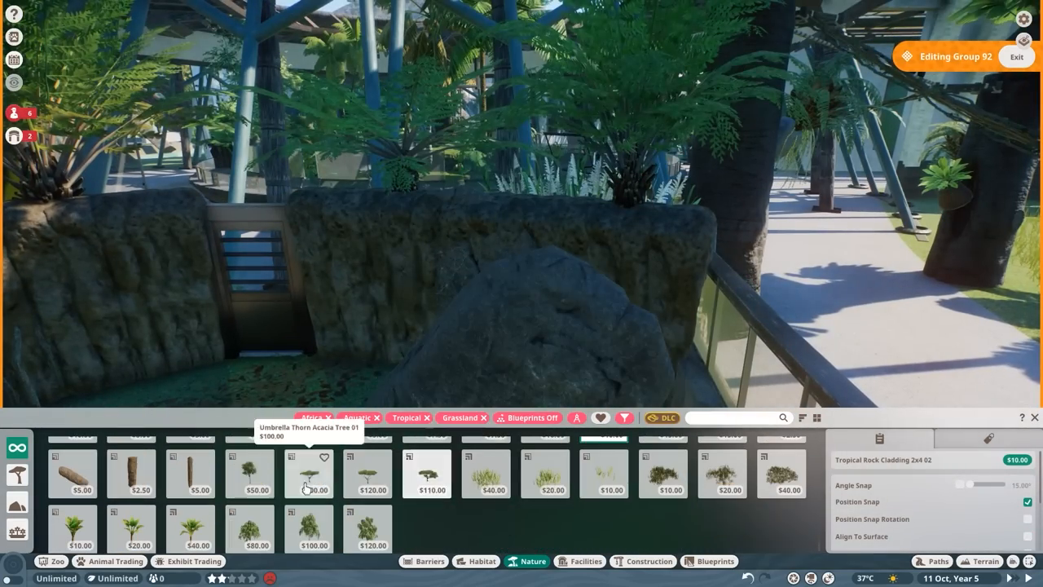
pyautogui.click(249, 473)
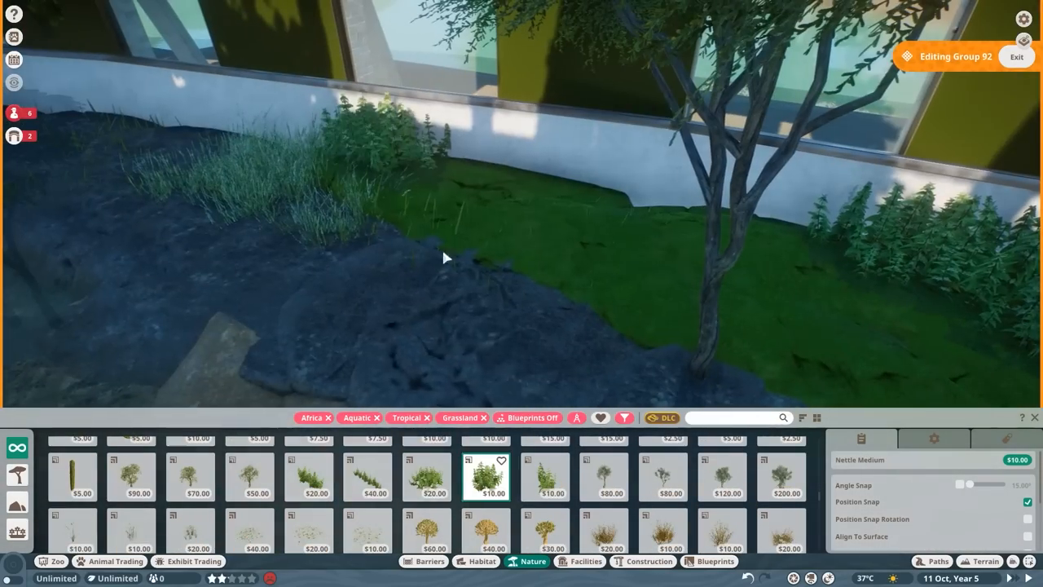
pyautogui.click(249, 475)
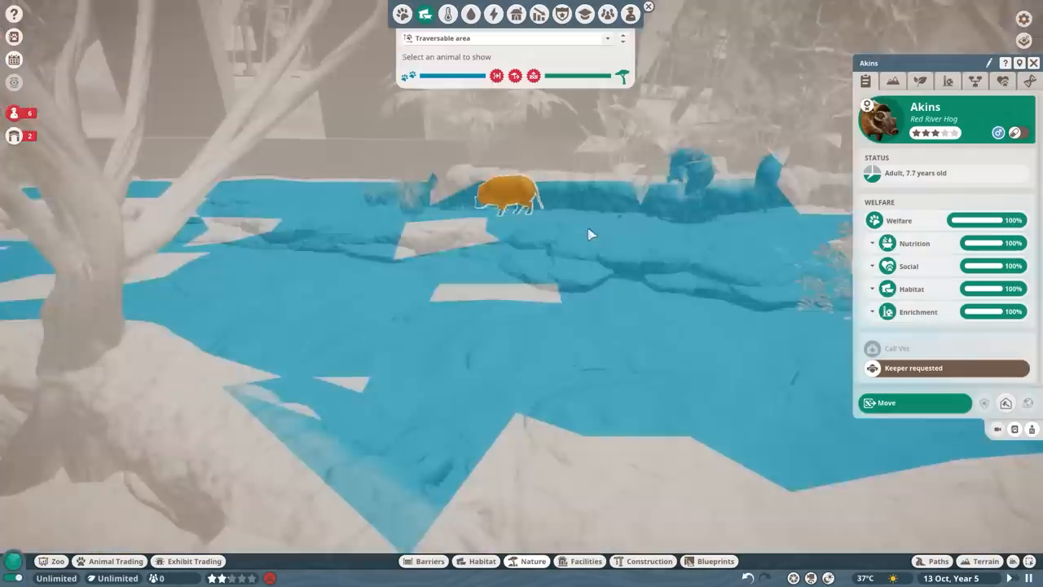
# Close the traversable area heatmap
pyautogui.click(526, 561)
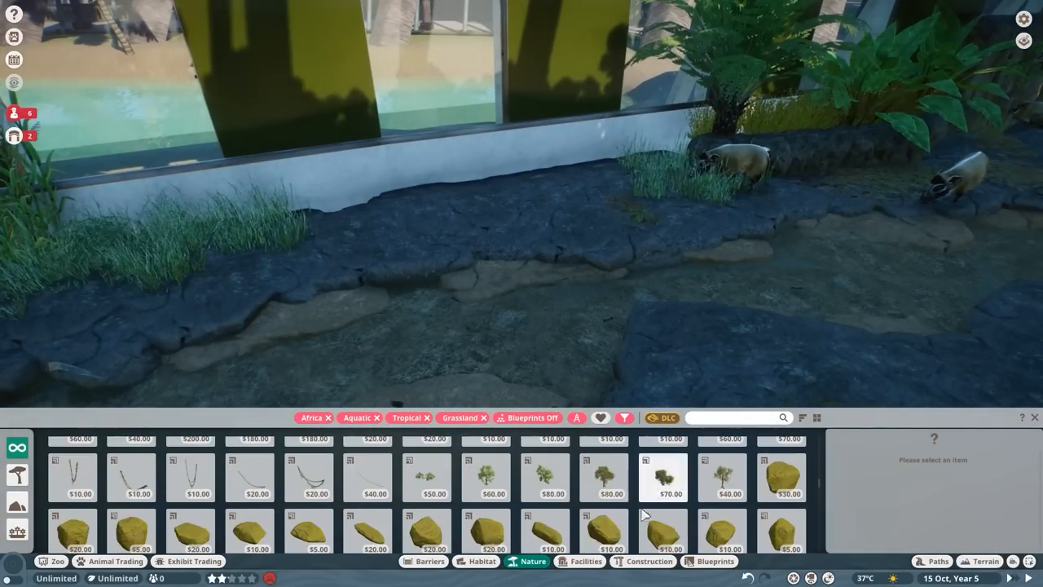
# Plant Strangler Fig Tree 03, a medium nettle and a 4m tangled liana in the habitat
pyautogui.click(721, 493)
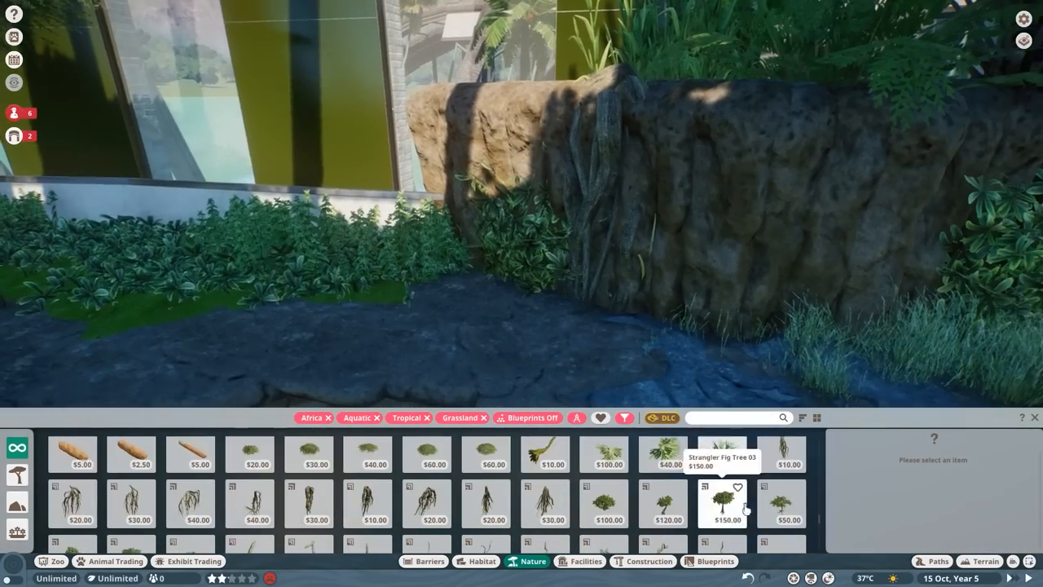
pyautogui.click(780, 476)
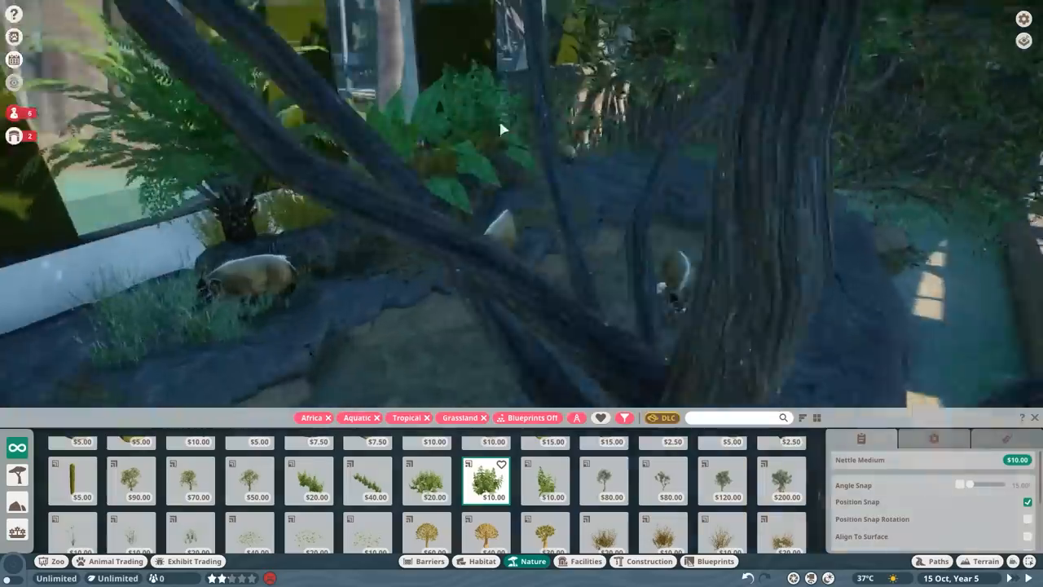
pyautogui.click(543, 532)
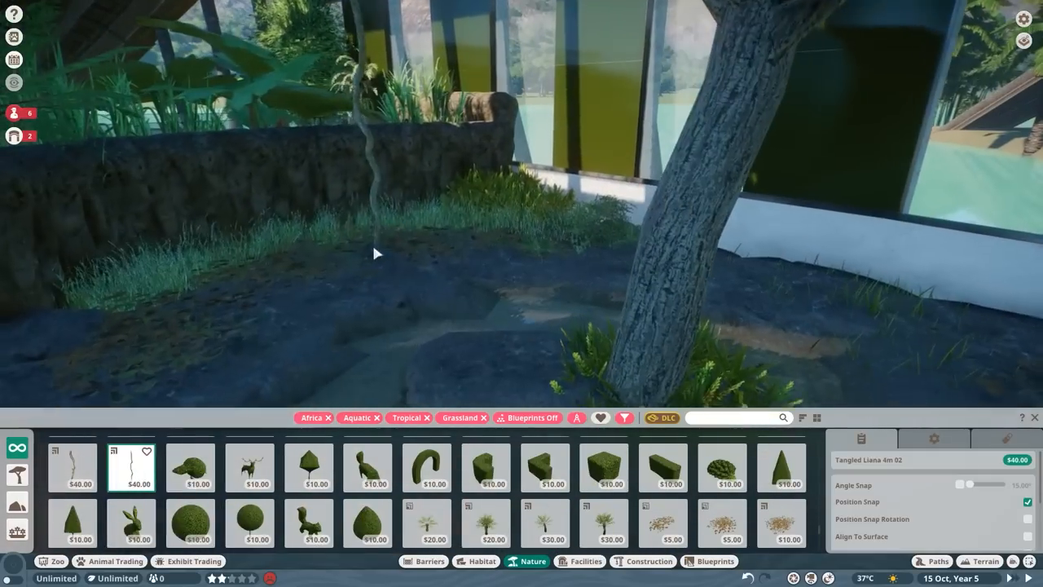
pyautogui.click(481, 560)
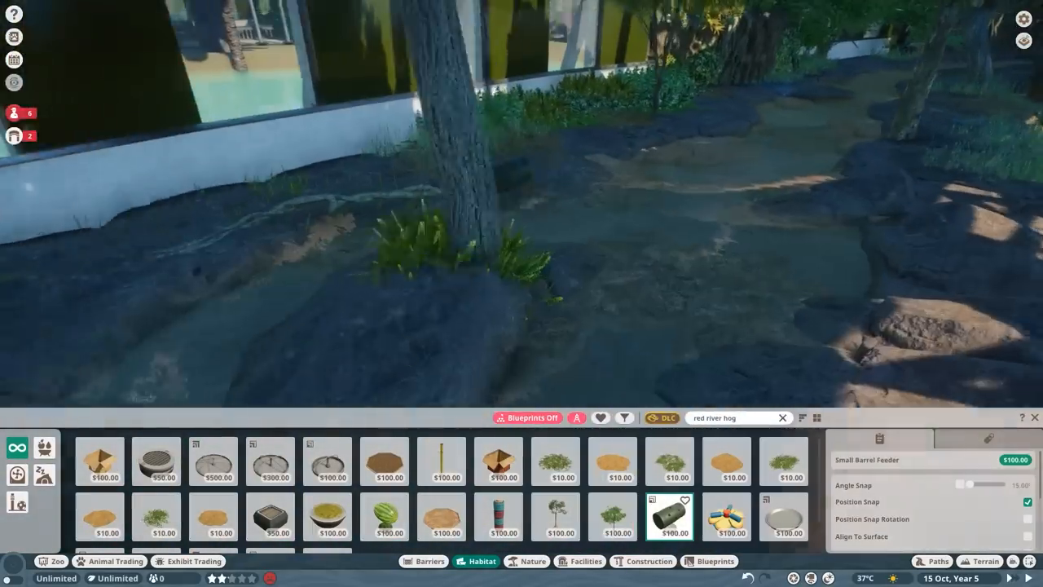
# Place a Small Barrel Feeder and a Food Trough Medium in the hog habitat
pyautogui.click(269, 460)
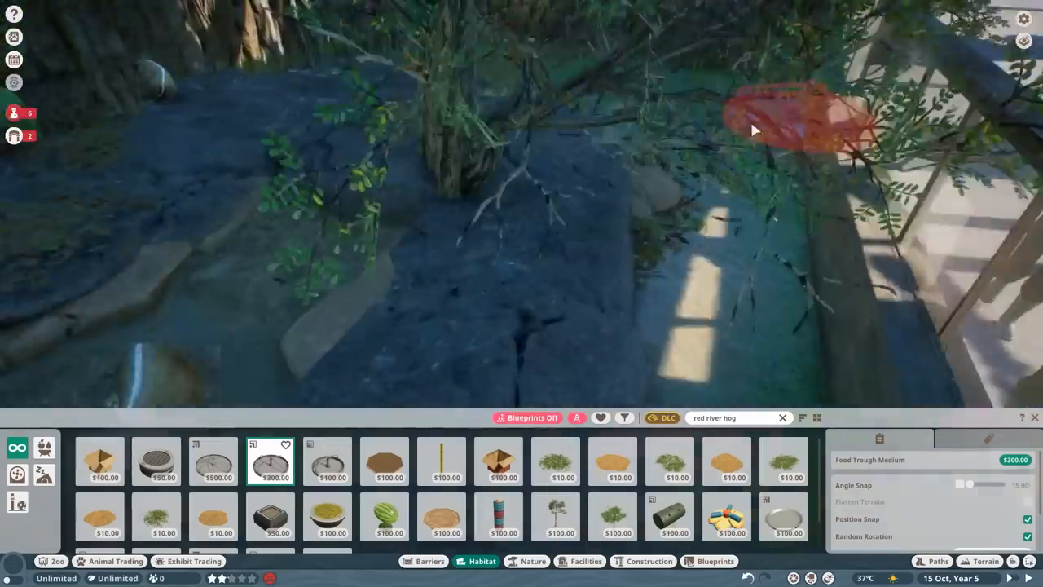
pyautogui.click(327, 460)
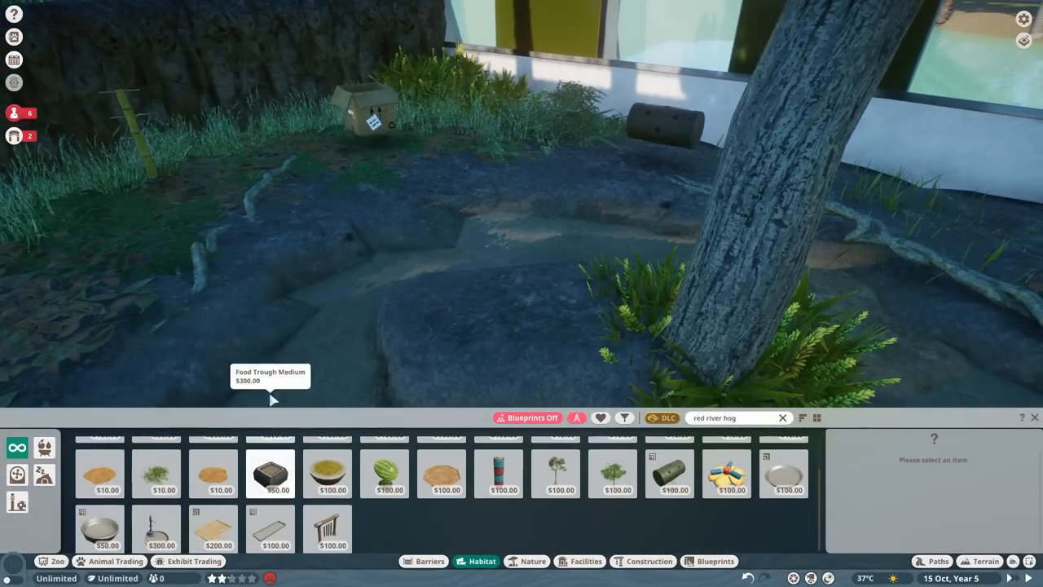
pyautogui.click(782, 417)
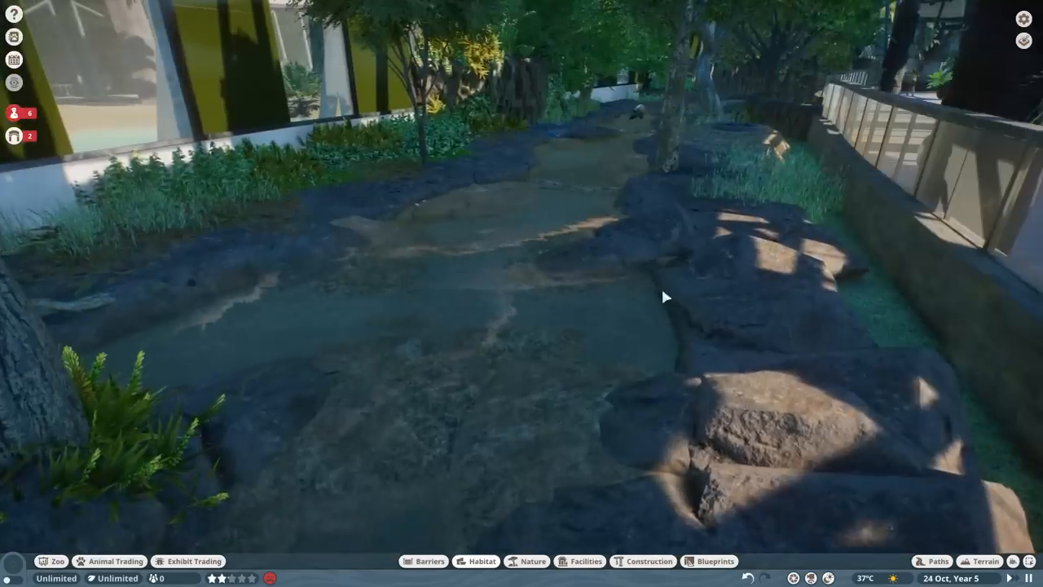
# Place a SERON poster board from Facilities beside the guest path
pyautogui.click(585, 560)
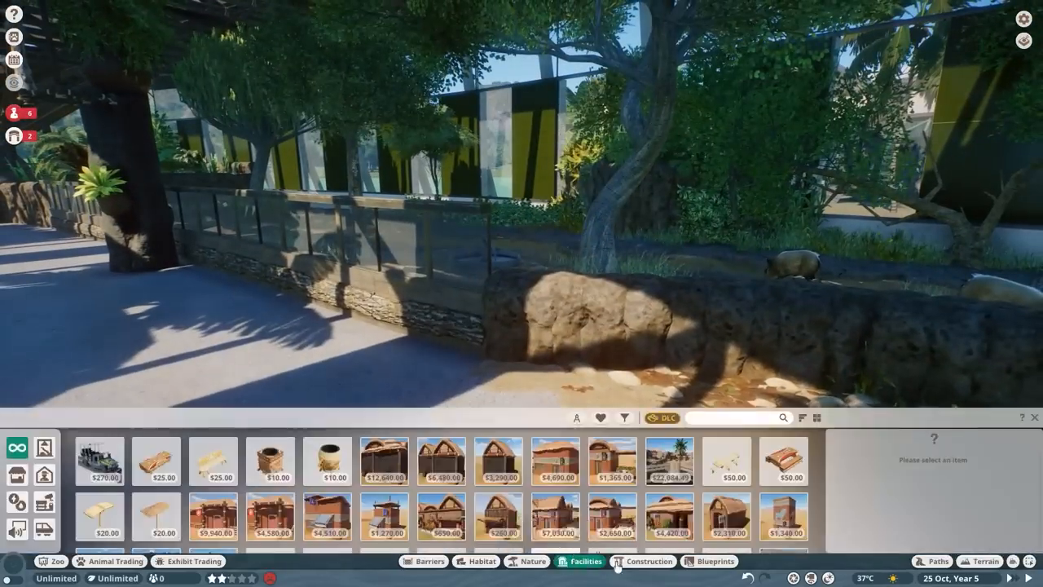
pyautogui.click(427, 490)
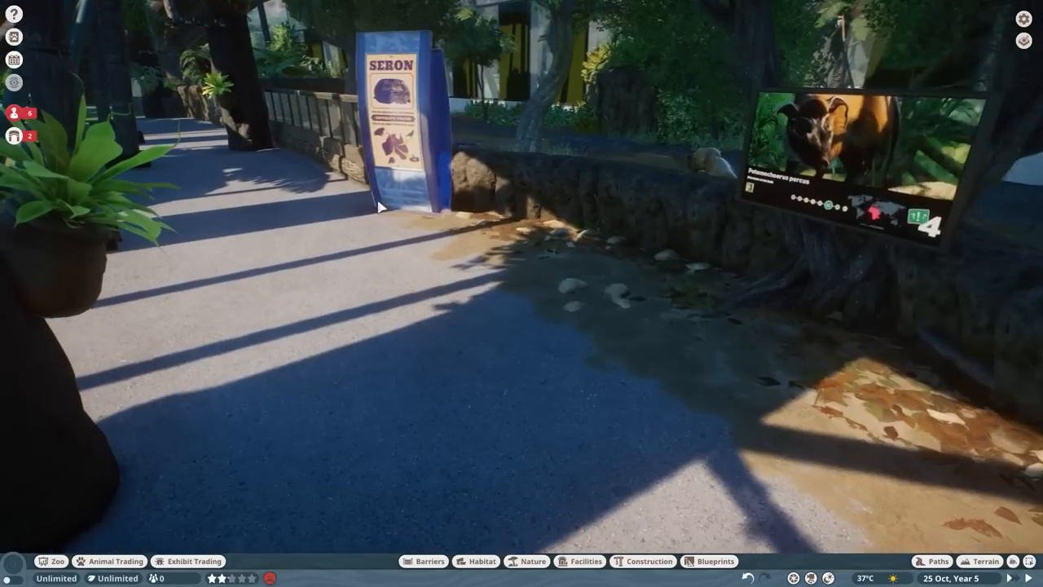
pyautogui.click(586, 561)
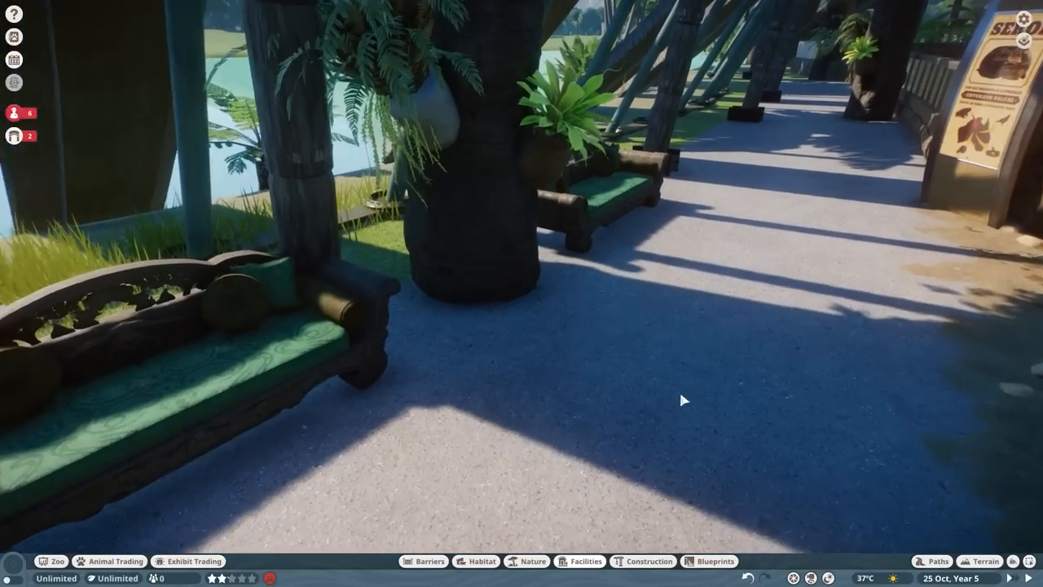
# Ring the tree trunk with Guest Barrier Ribbon 1m and confirm the placement
pyautogui.click(580, 561)
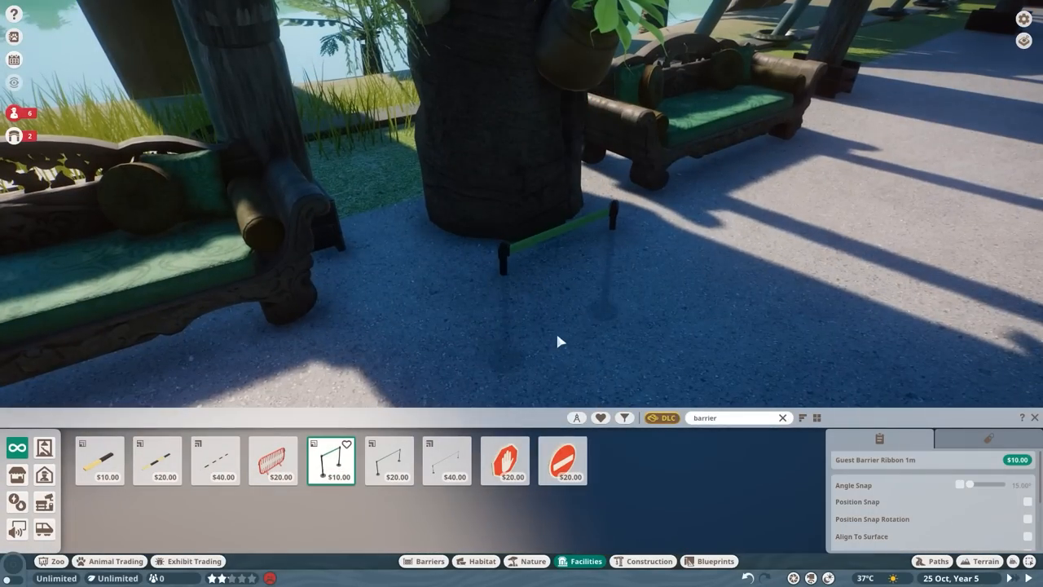
pyautogui.click(961, 484)
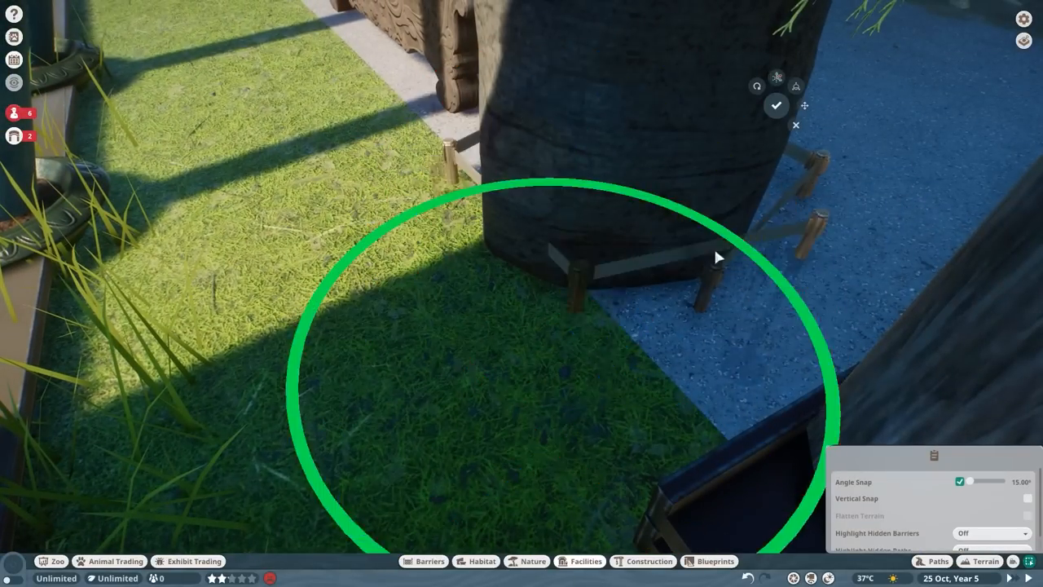
pyautogui.click(643, 561)
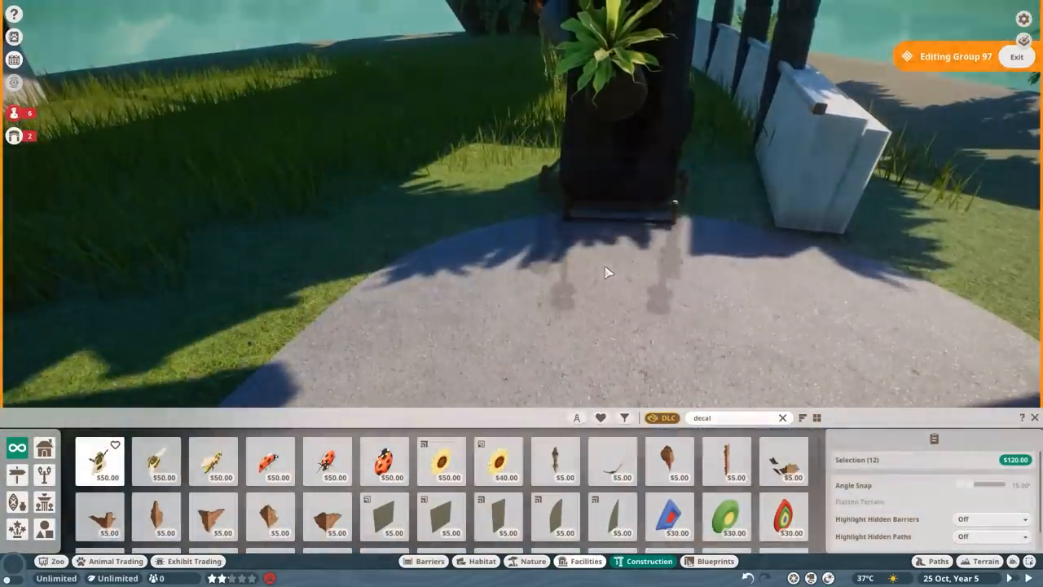
# Add a decal piece to the planter group and decorate the food stall frontage
pyautogui.click(937, 561)
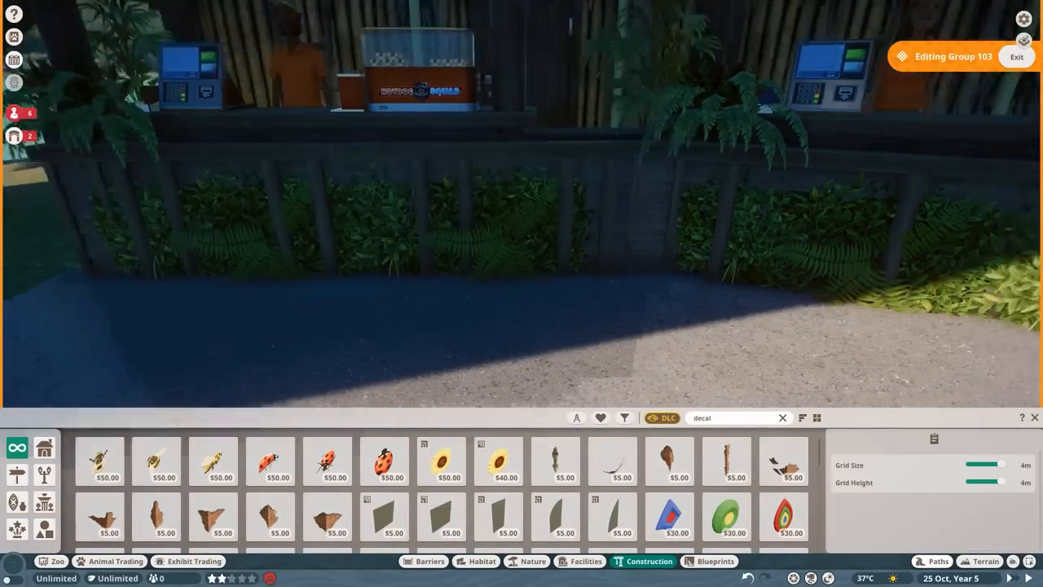
pyautogui.click(580, 561)
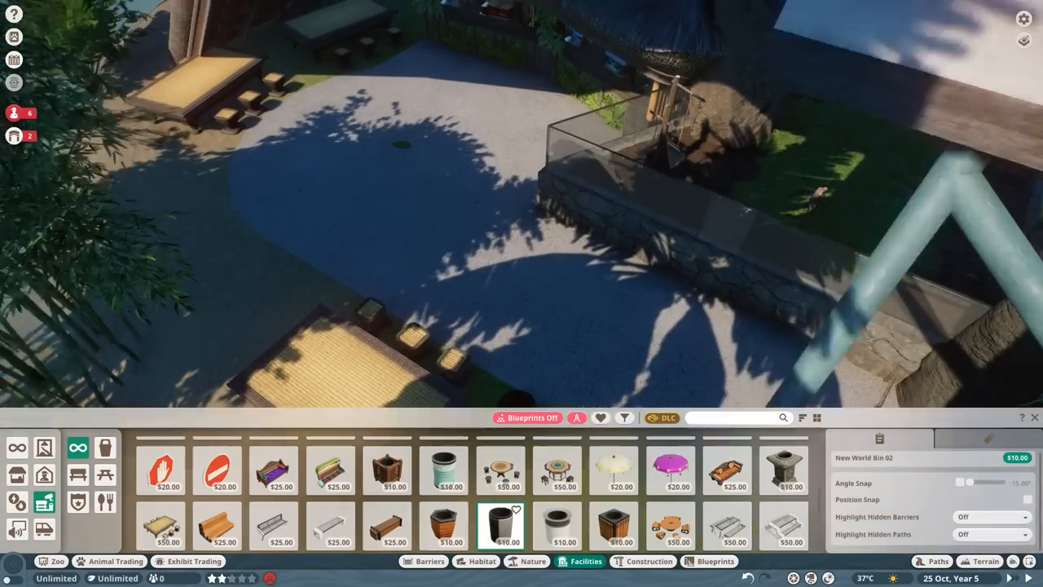
# Place a New World Bin 02 litter bin on the guest plaza
pyautogui.click(531, 560)
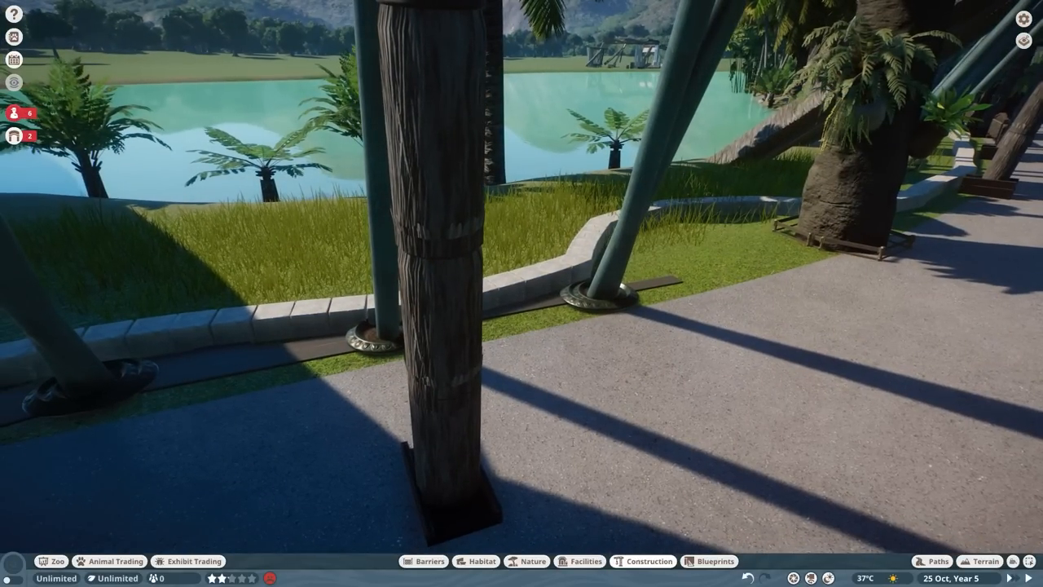
pyautogui.moveTo(492, 222)
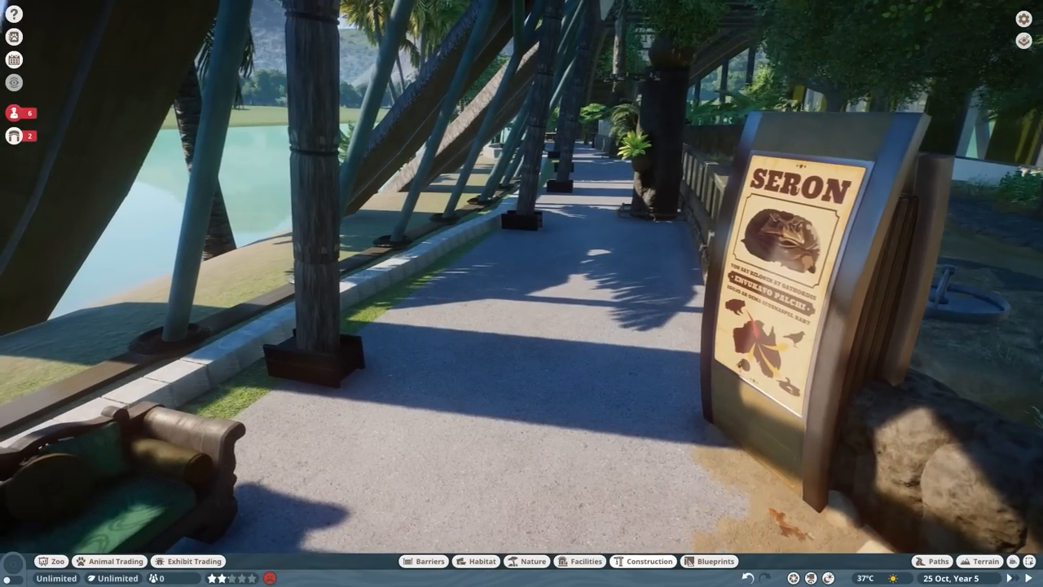
pyautogui.click(642, 560)
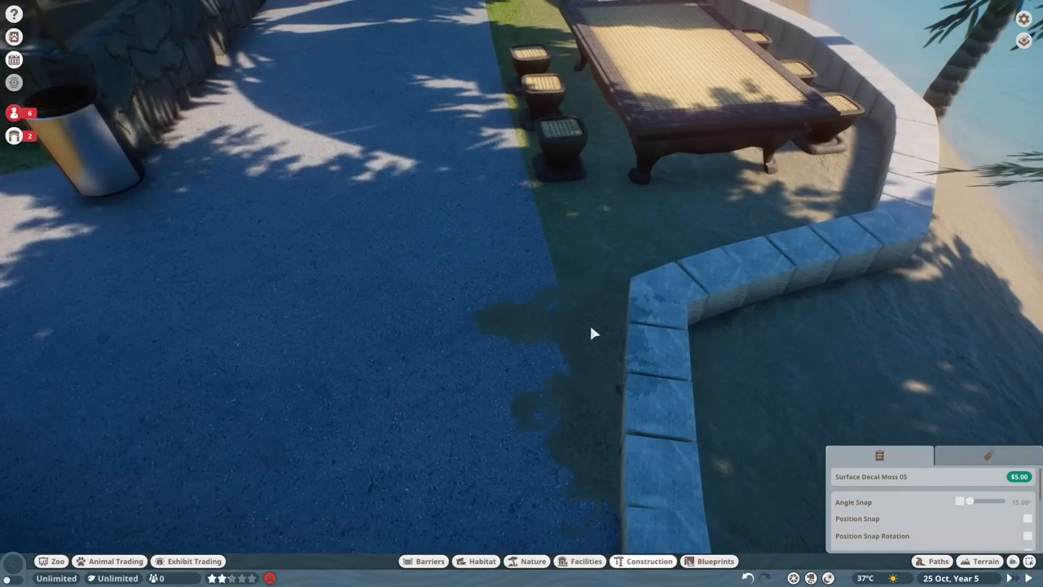
# Place a Surface Decal Moss 05 patch along the path edge
pyautogui.click(532, 561)
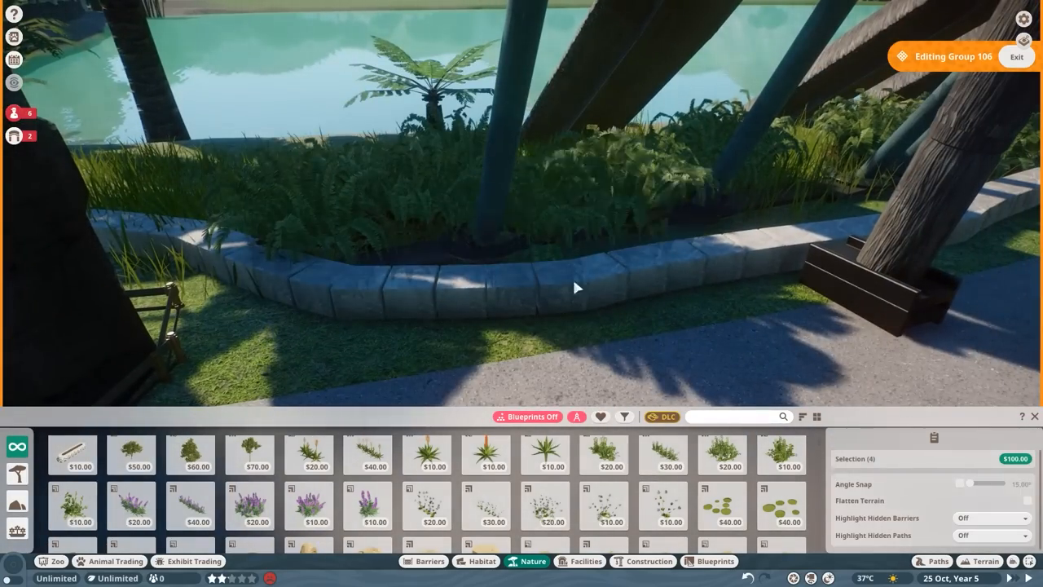
# Select Dynamic Mossy Rock 11 for the beach edge
pyautogui.click(486, 454)
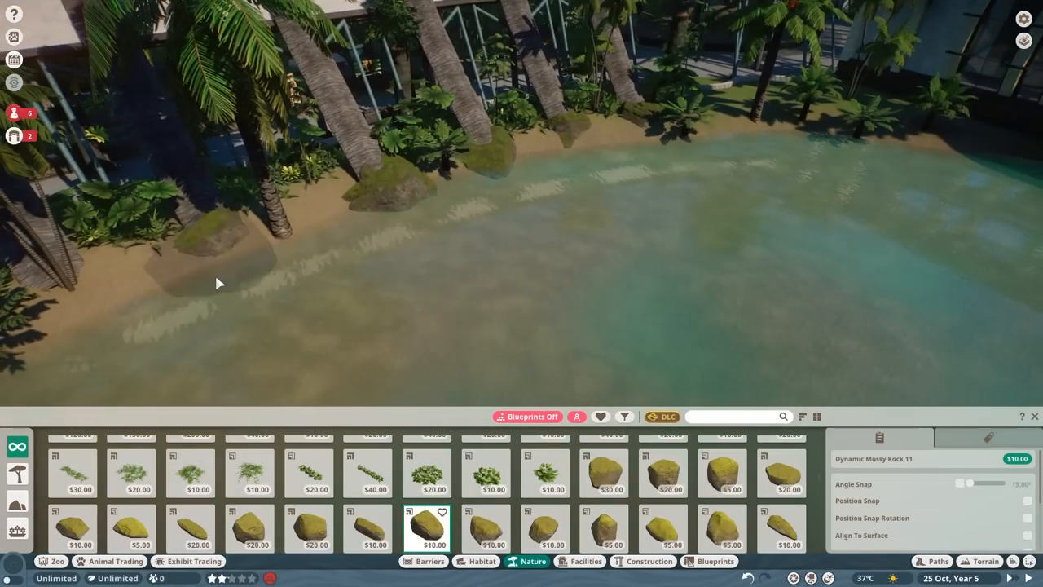
# Place a Taiga Rock 13 on the shoreline beside the mossy boulders
pyautogui.click(485, 527)
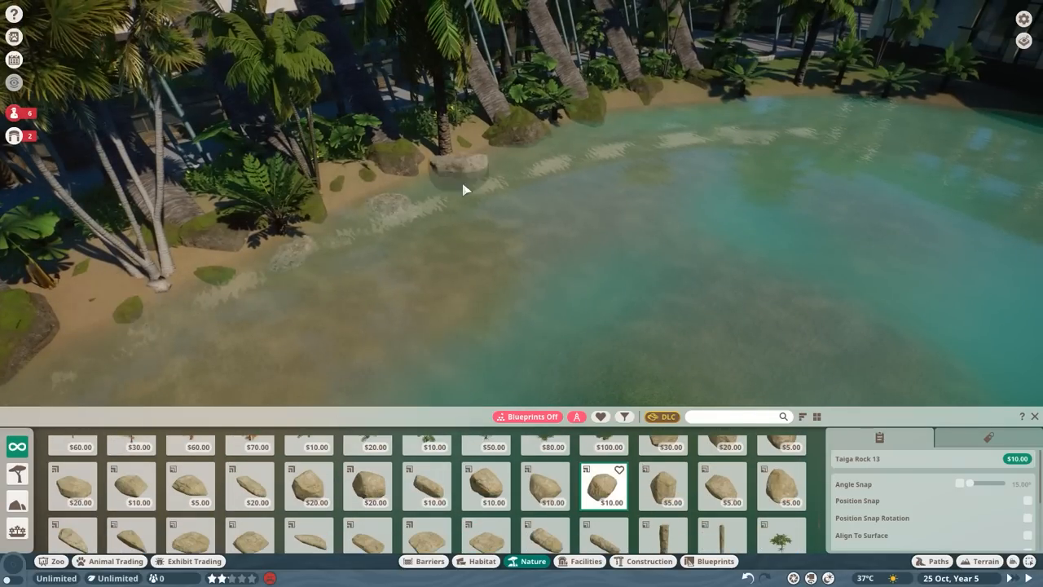
pyautogui.click(721, 485)
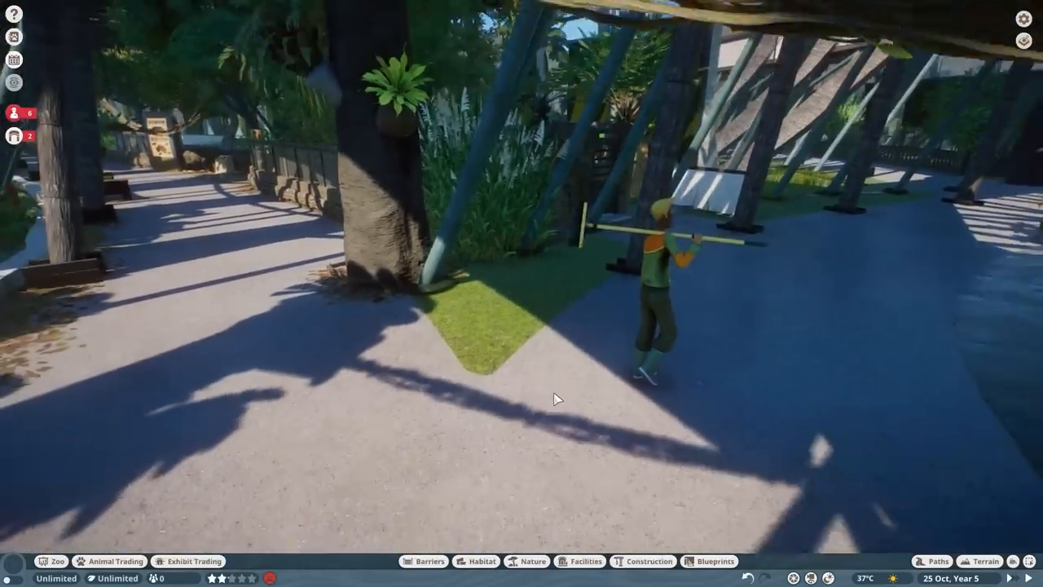
# Edit Group 9's tree planter, adding a decal panel and a plant
pyautogui.click(643, 561)
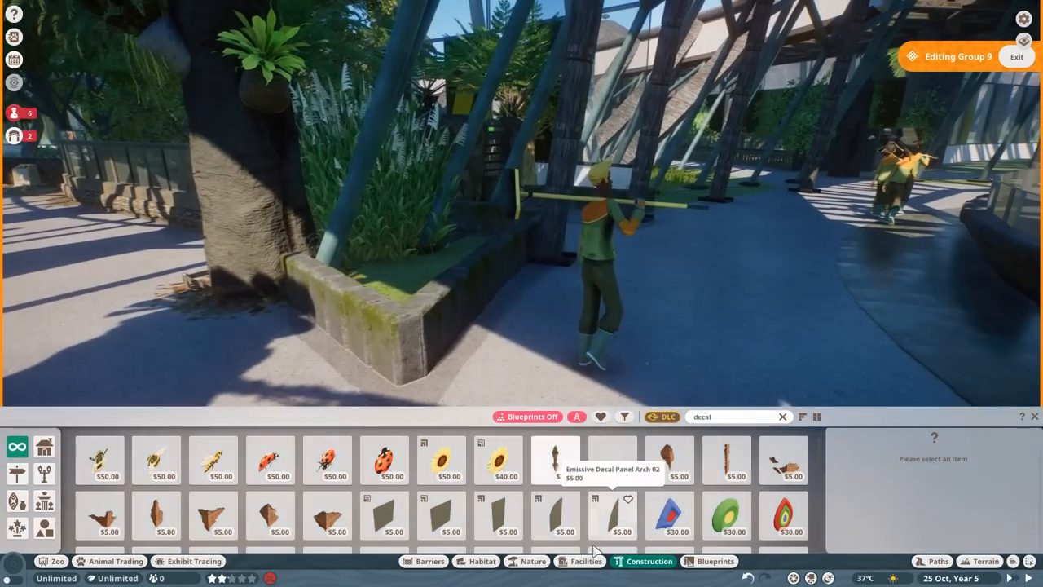
pyautogui.click(526, 560)
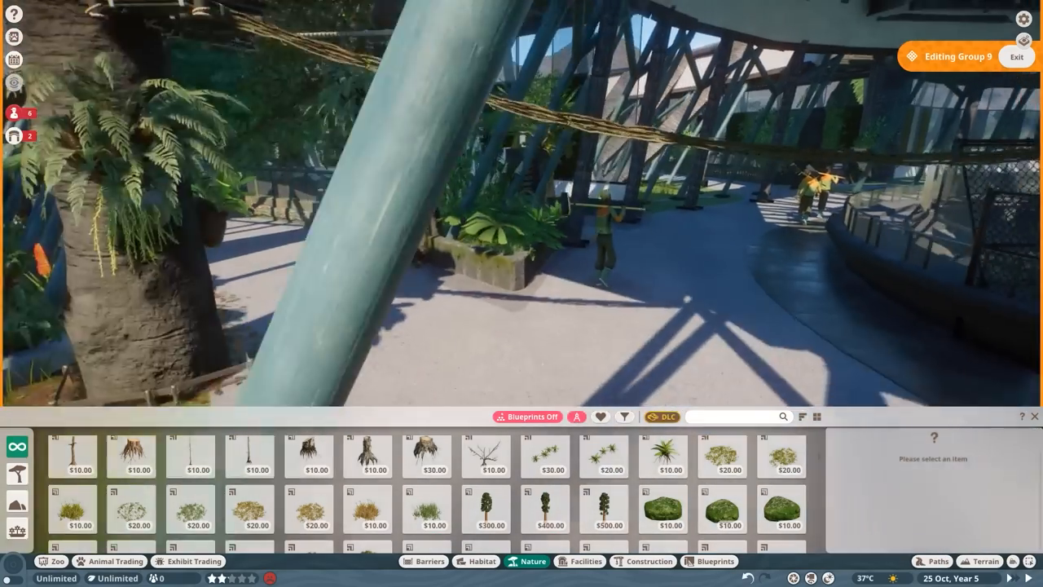
pyautogui.click(426, 459)
pyautogui.write('vine')
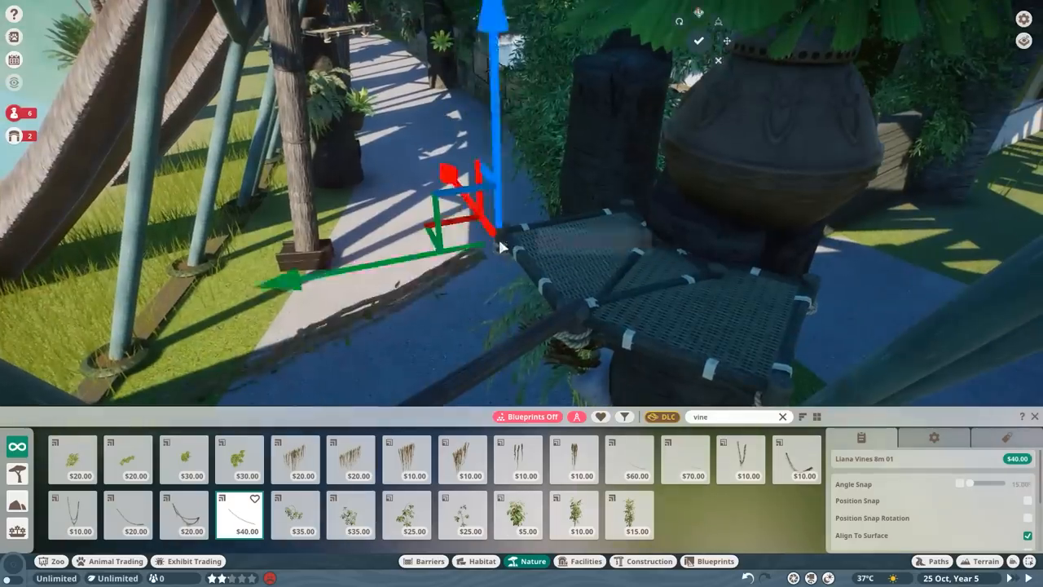
# Place the Liana Vines 16m 01 draped between the wooden posts over the guest path
pyautogui.click(684, 458)
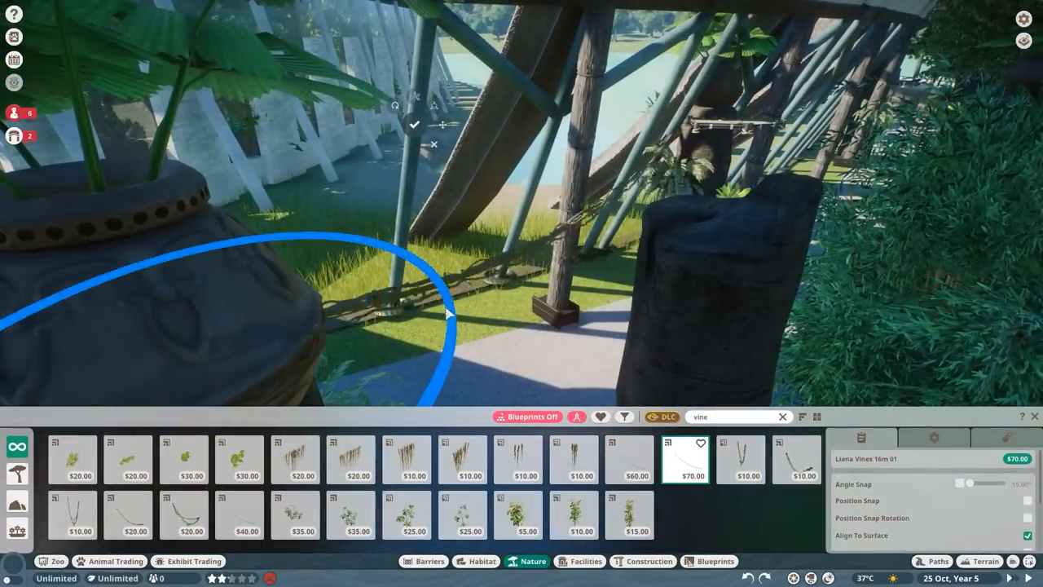
pyautogui.click(239, 515)
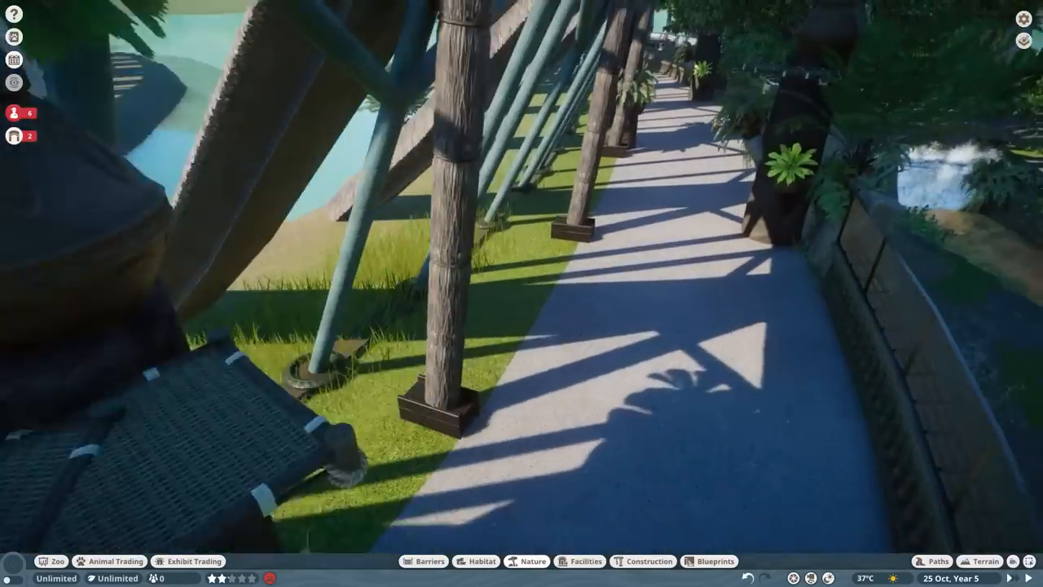
pyautogui.click(525, 561)
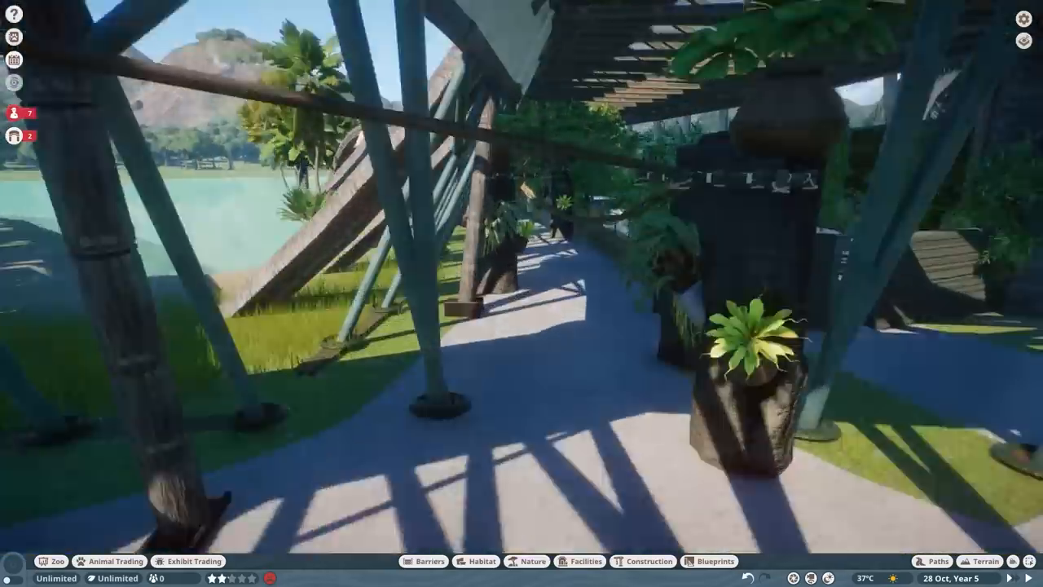
pyautogui.click(532, 561)
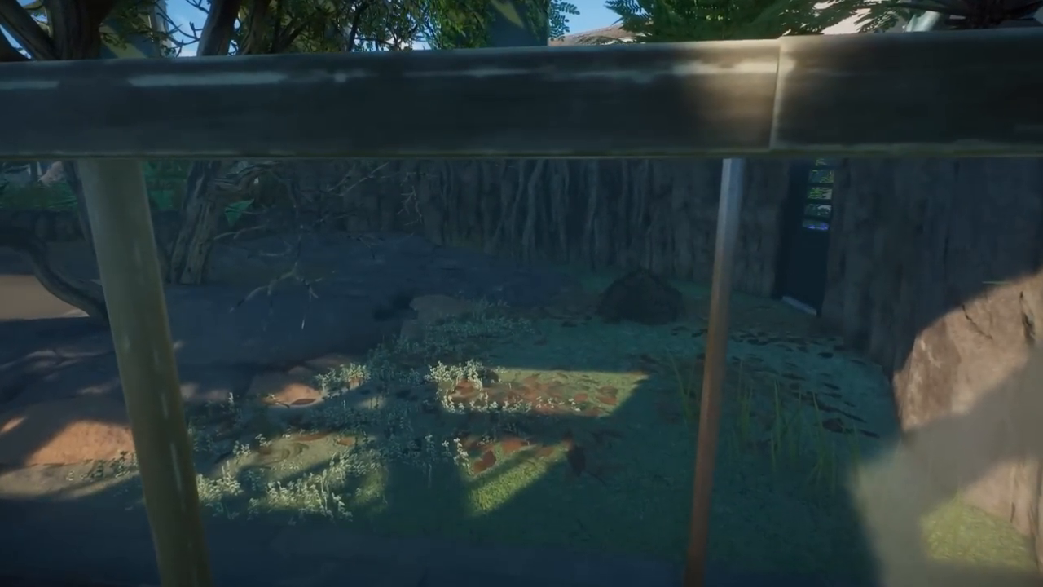
pyautogui.moveTo(521, 293)
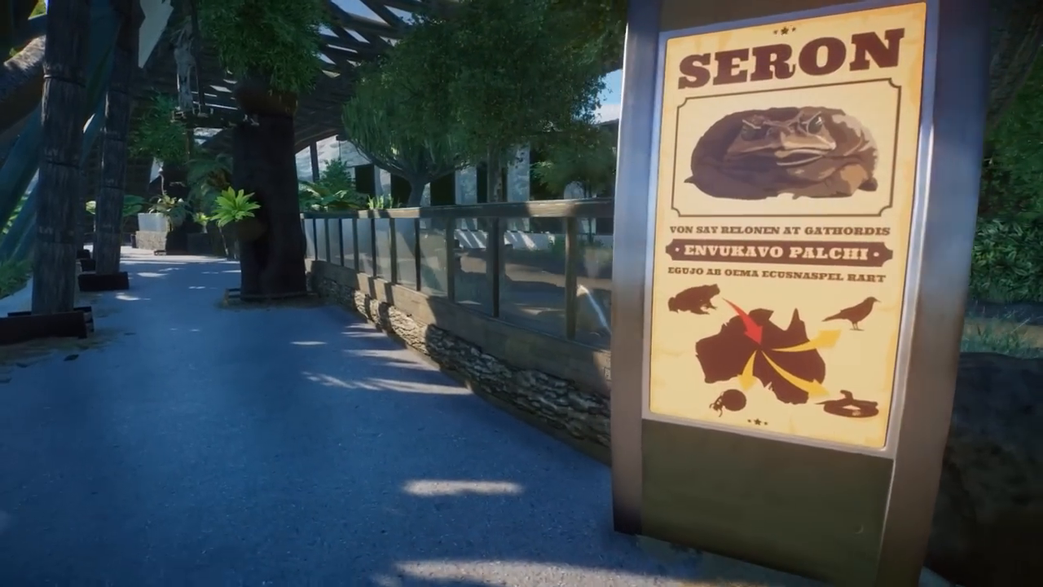
pyautogui.moveTo(521, 294)
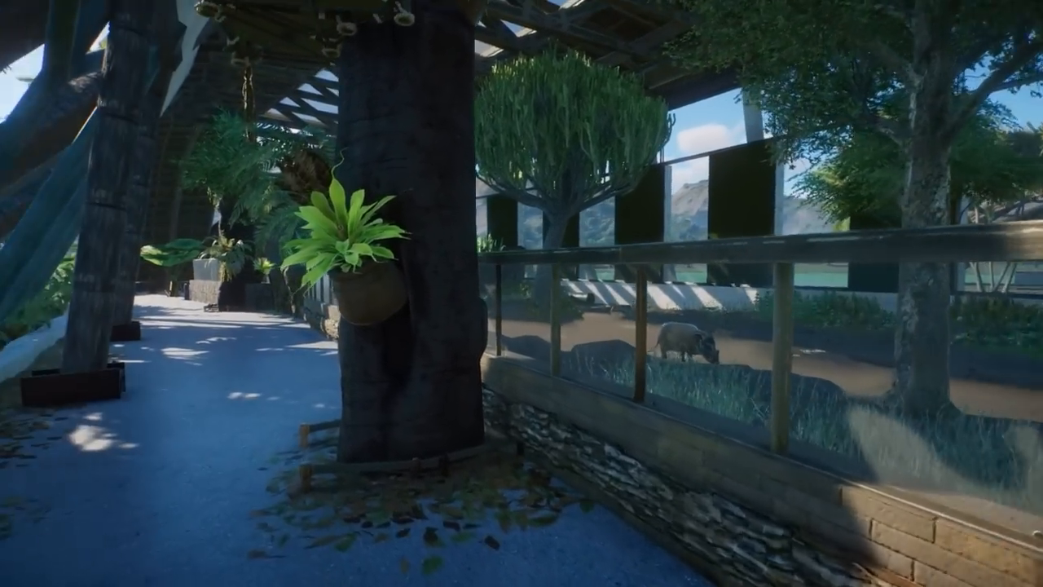
pyautogui.moveTo(521, 293)
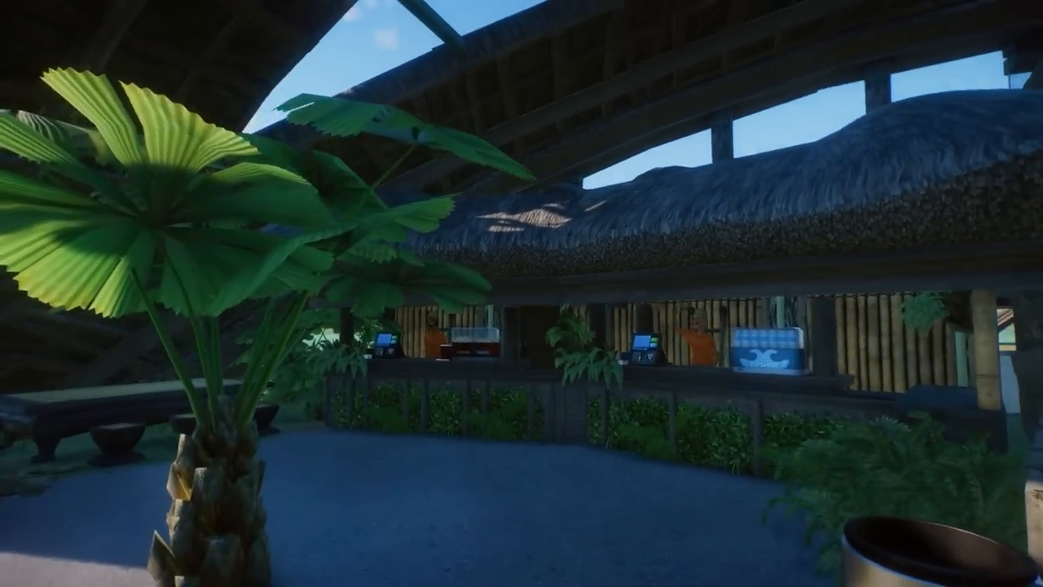
pyautogui.moveTo(521, 293)
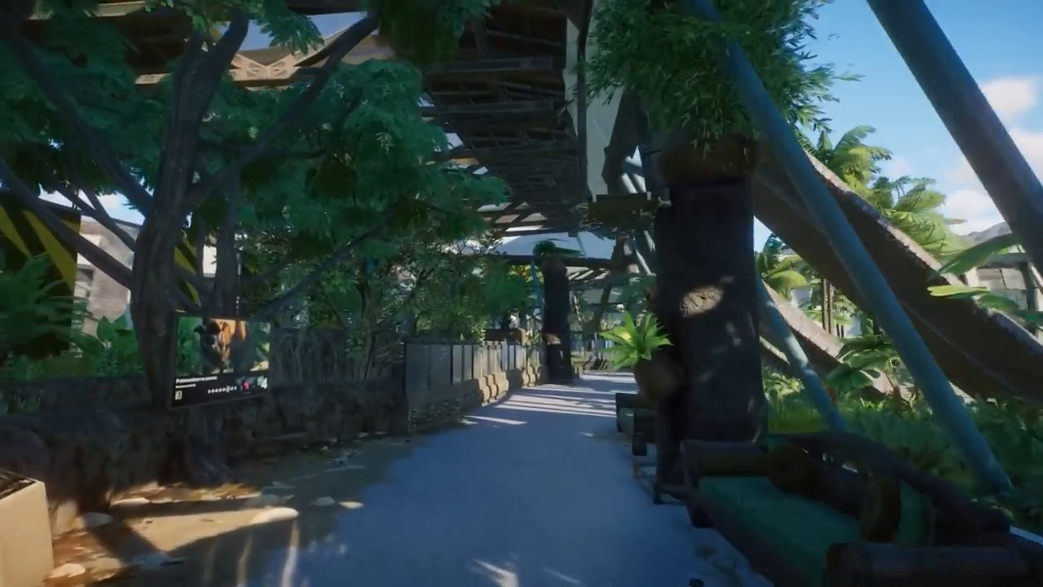
pyautogui.moveTo(521, 293)
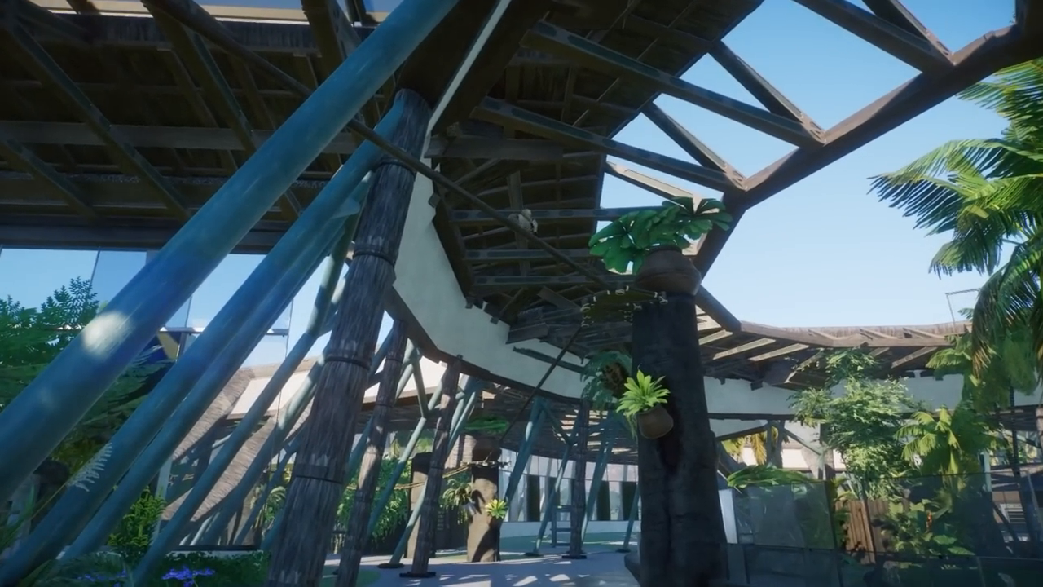
pyautogui.moveTo(521, 293)
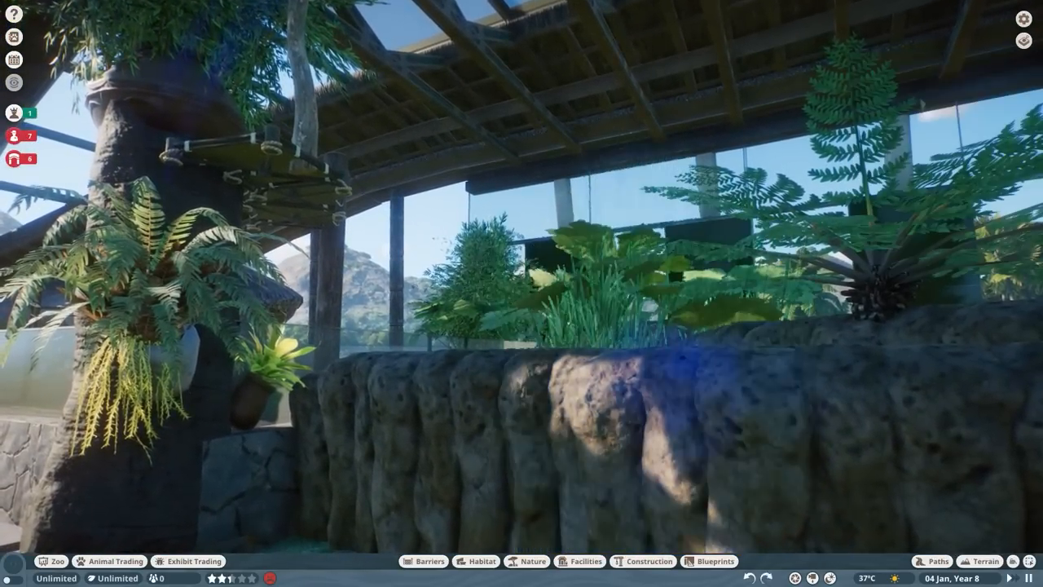
pyautogui.click(635, 285)
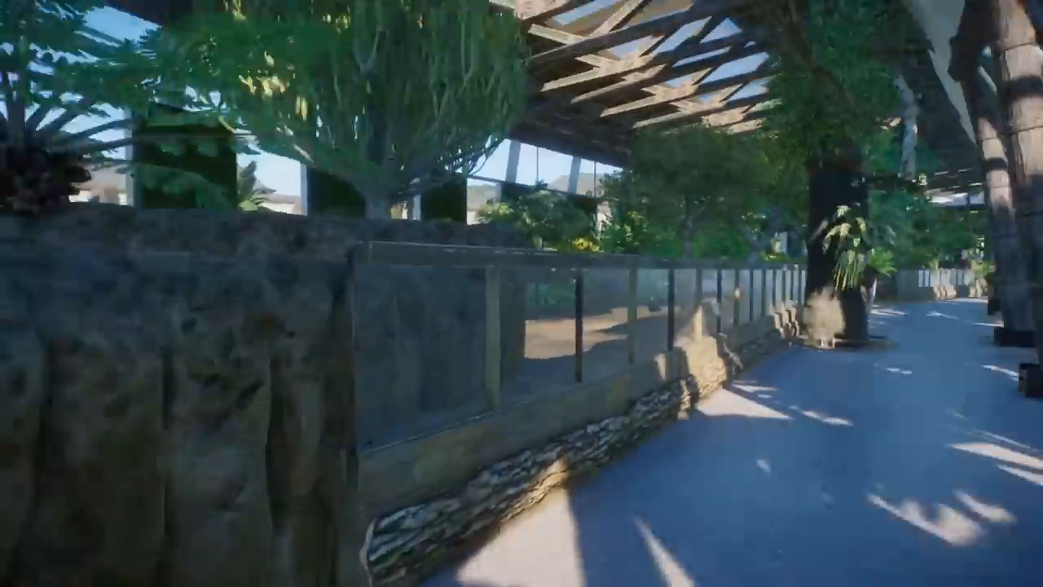
pyautogui.moveTo(522, 293)
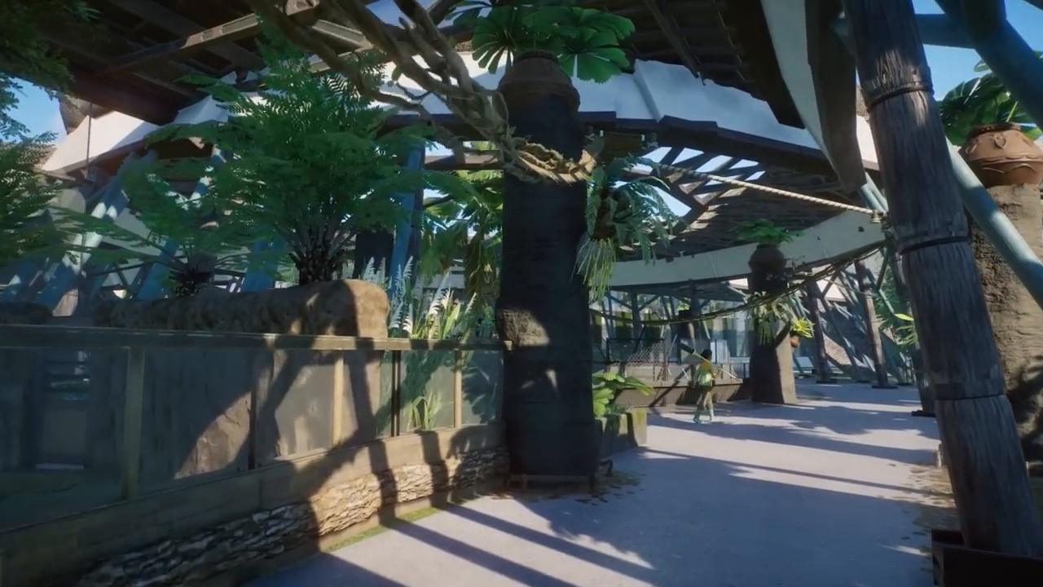
pyautogui.moveTo(522, 293)
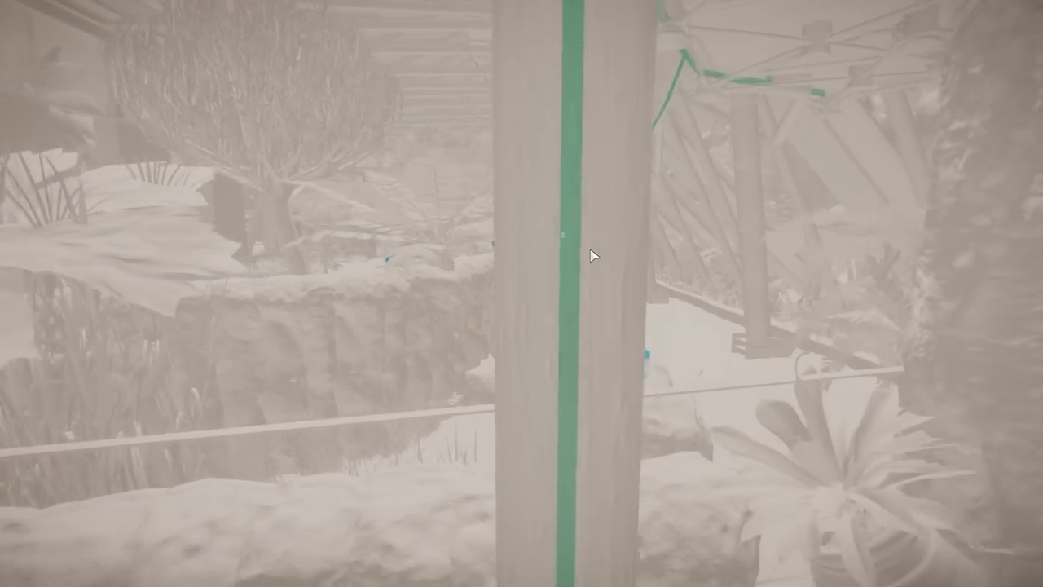
pyautogui.moveTo(593, 255)
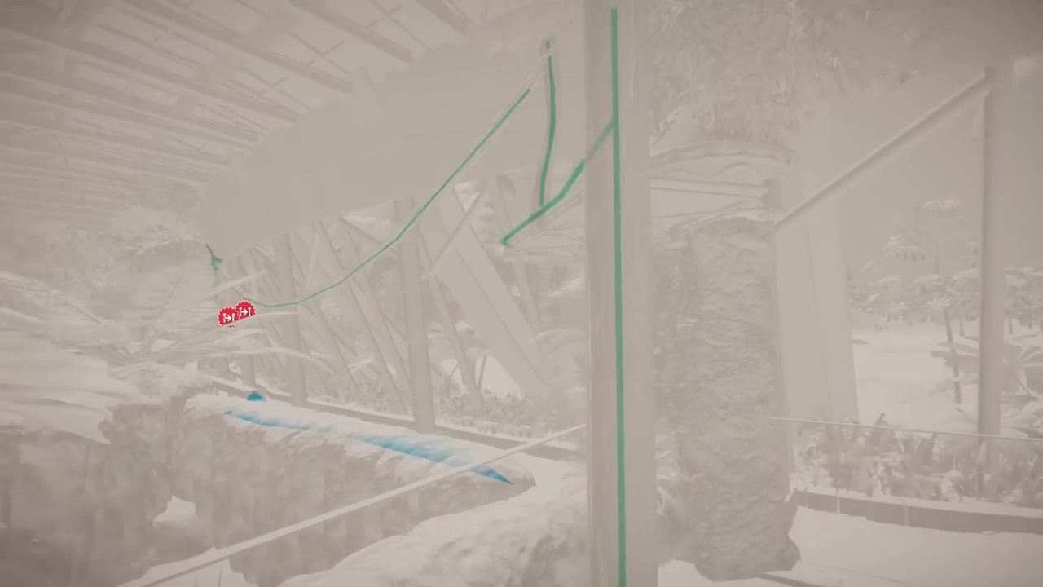
pyautogui.moveTo(575, 277)
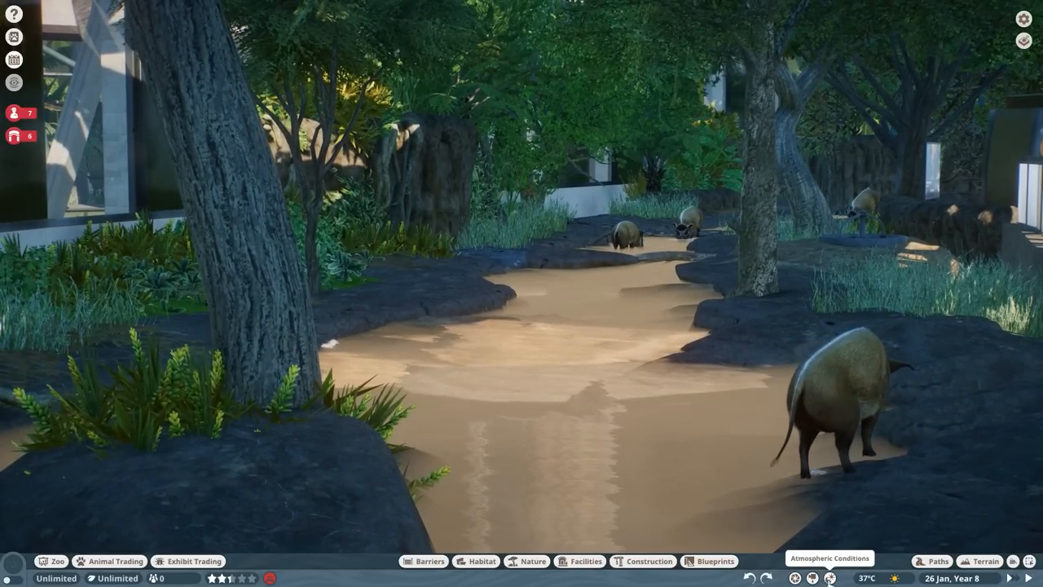
# Move the time of day slider to about 18:30 in Atmospheric Conditions
pyautogui.click(829, 558)
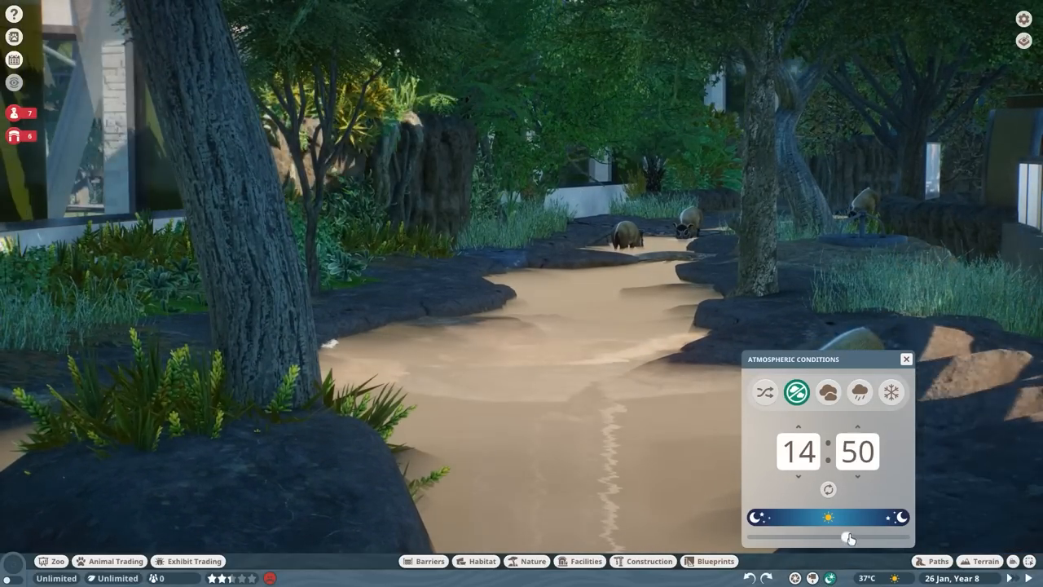
pyautogui.moveTo(850, 536); pyautogui.dragTo(870, 536)
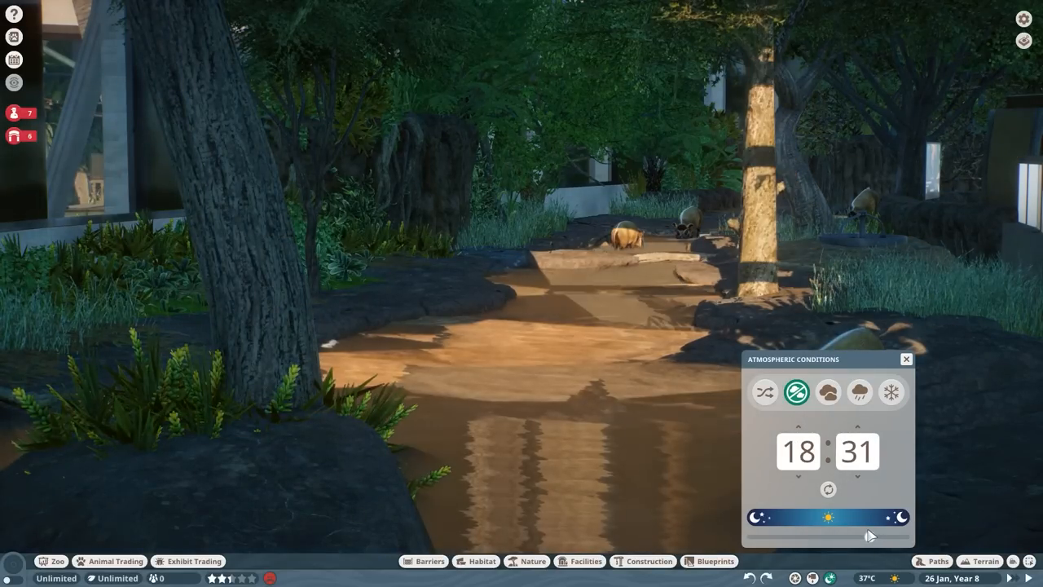